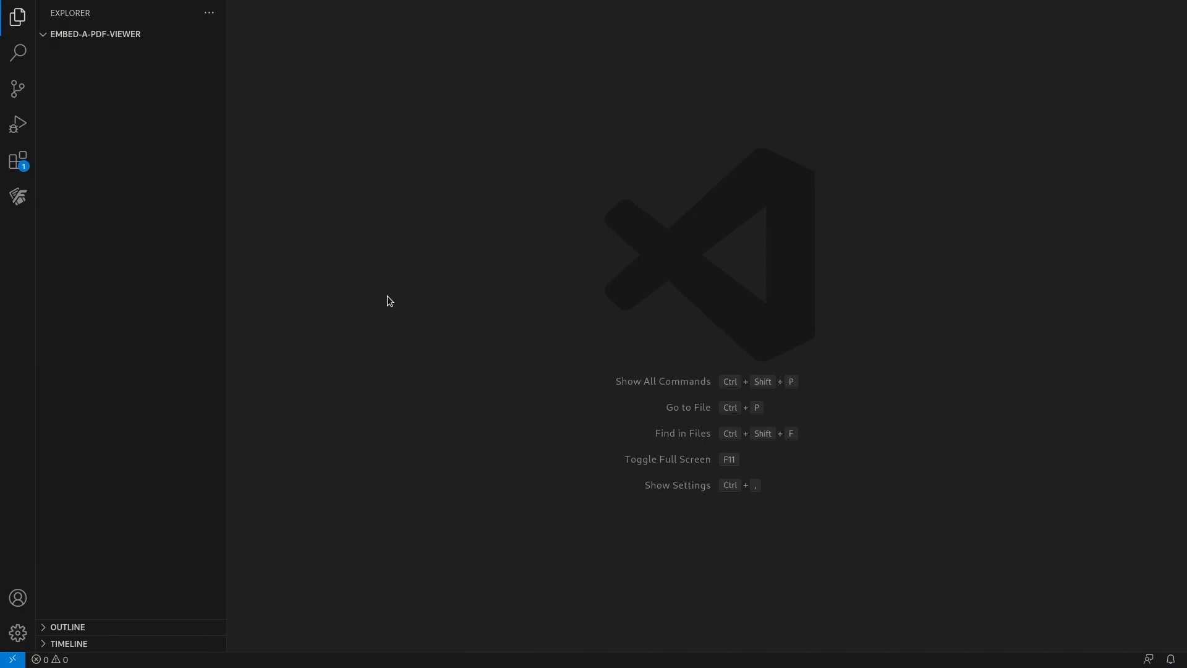
mouse_move(322, 230)
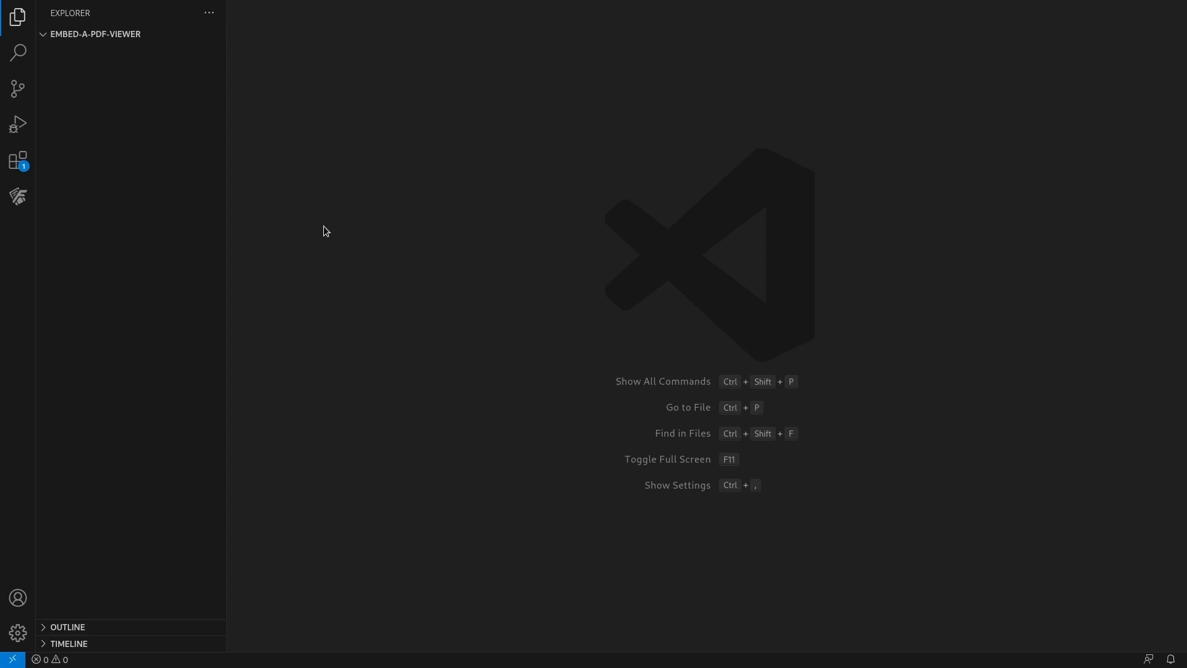
Create index.html in the project folder and add a copy of document.pdf alongside it.
click(162, 34)
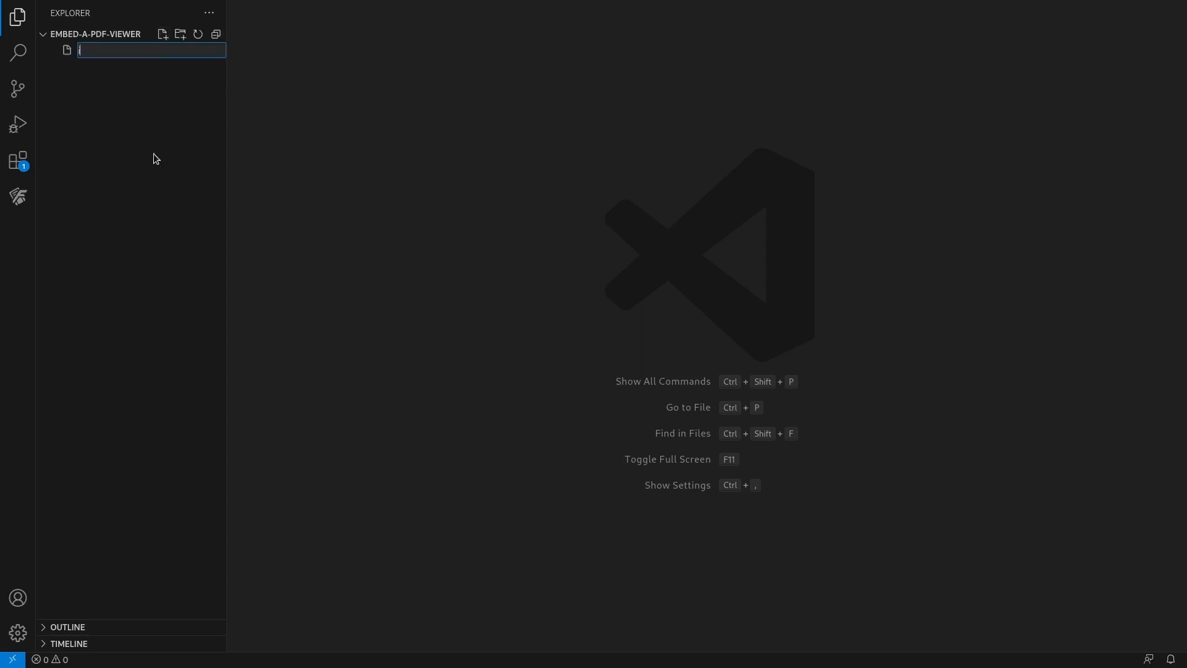
text(index.html)
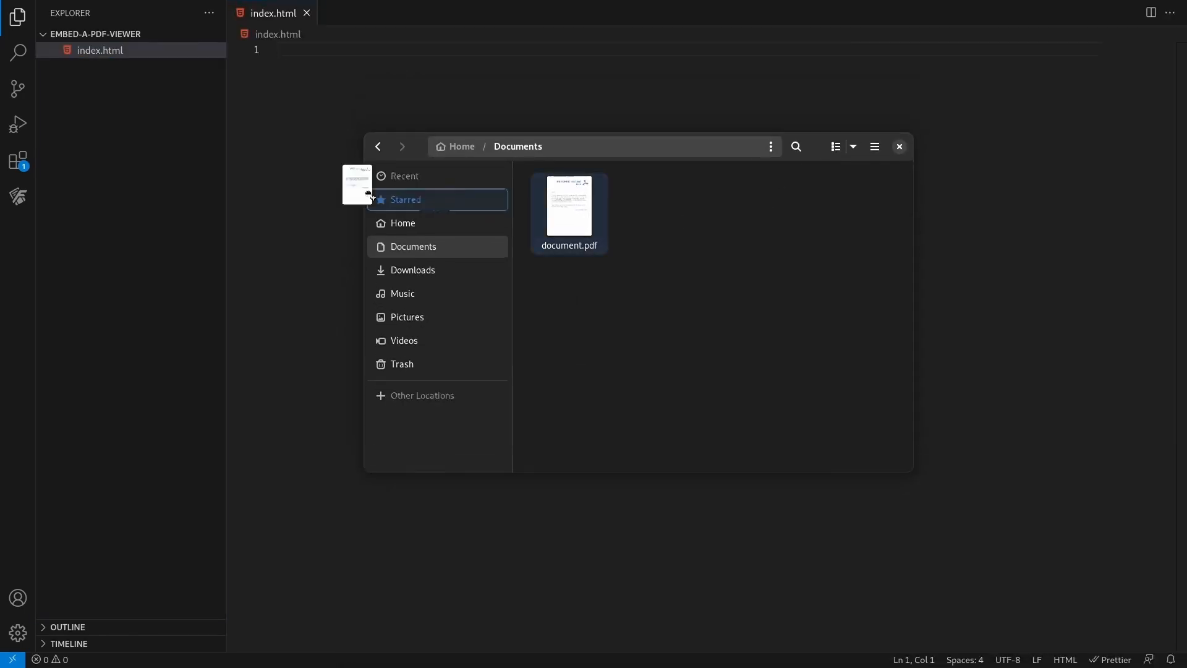
double_click(568, 208)
text(<embed/>)
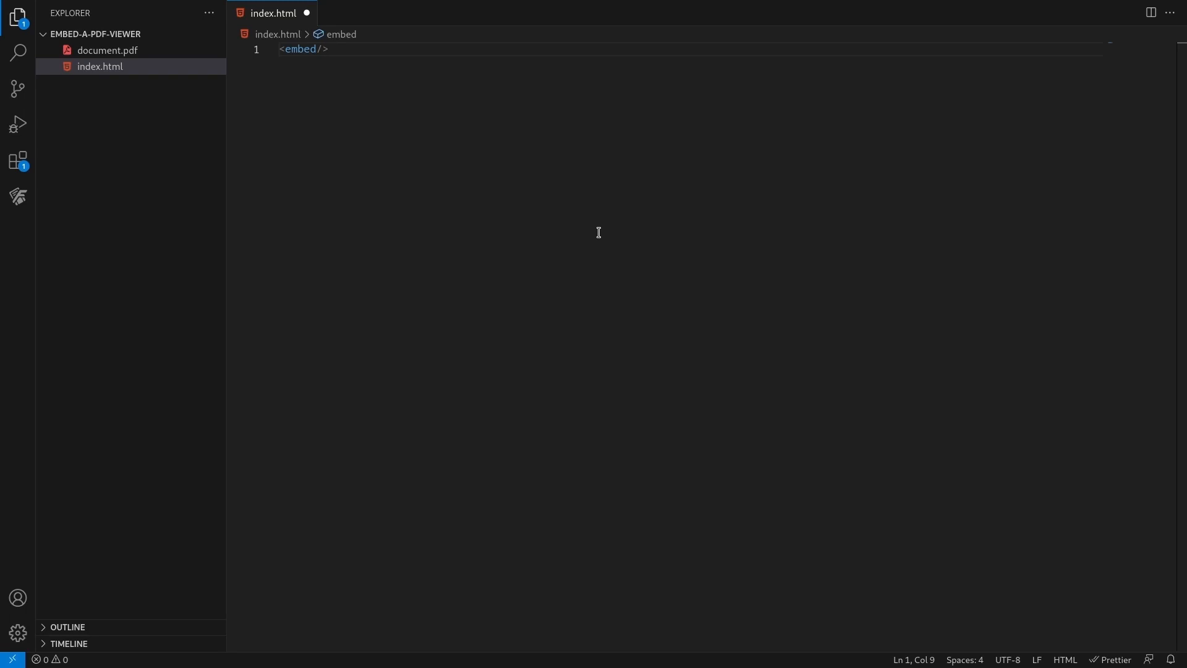
Write an embed for document.pdf (type application/pdf, 100% width and height) and preview index.html.
key(Enter)
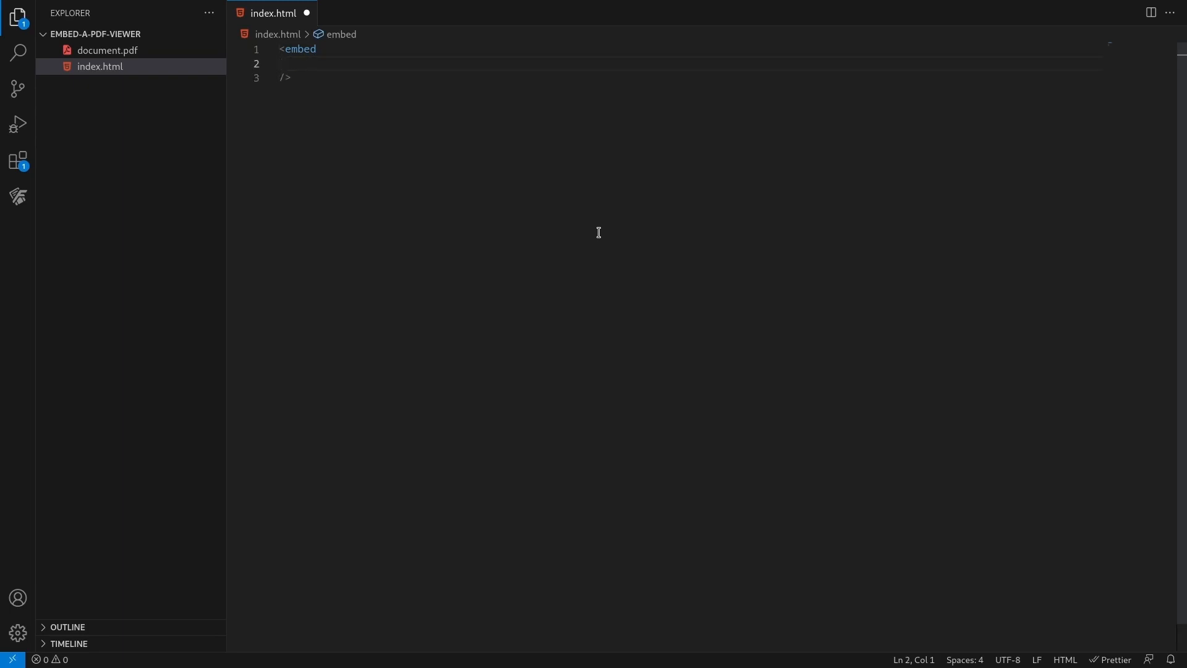
text(src="d)
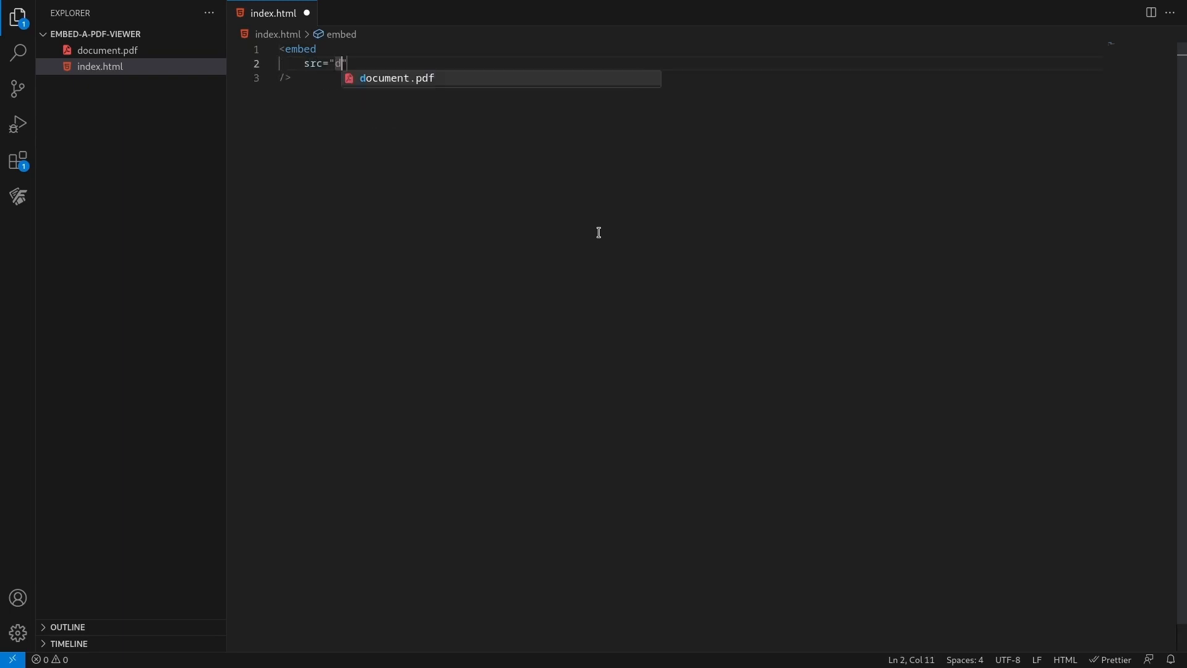
text(ocument.pdf)
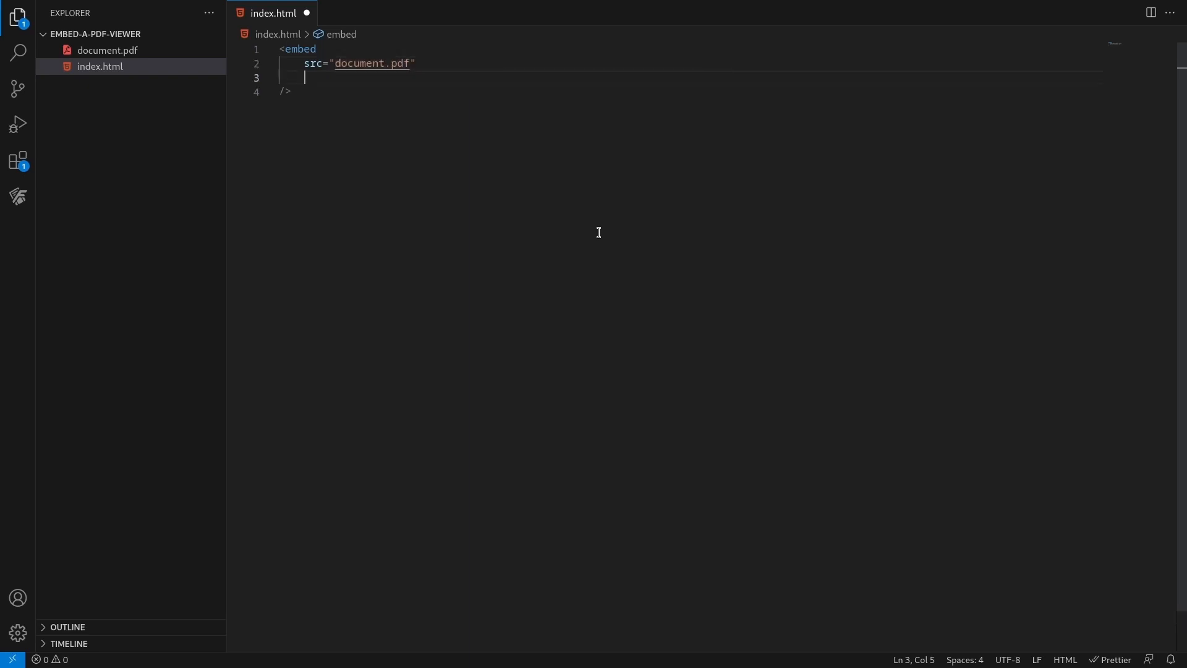
text(type="")
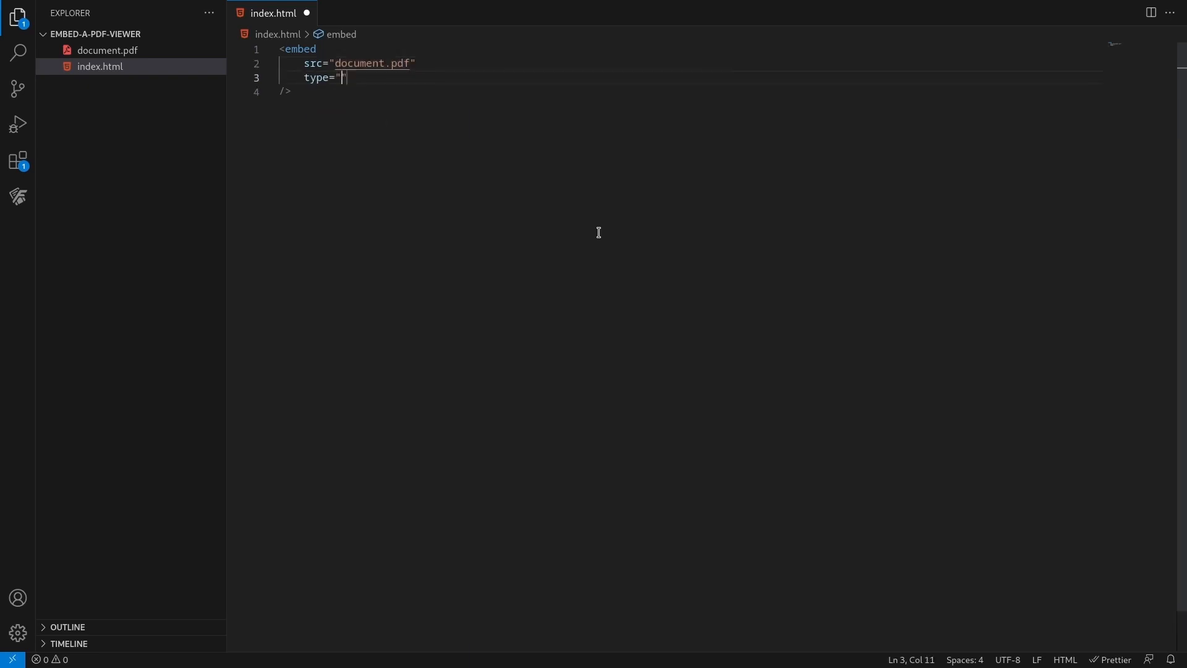
text(applicat)
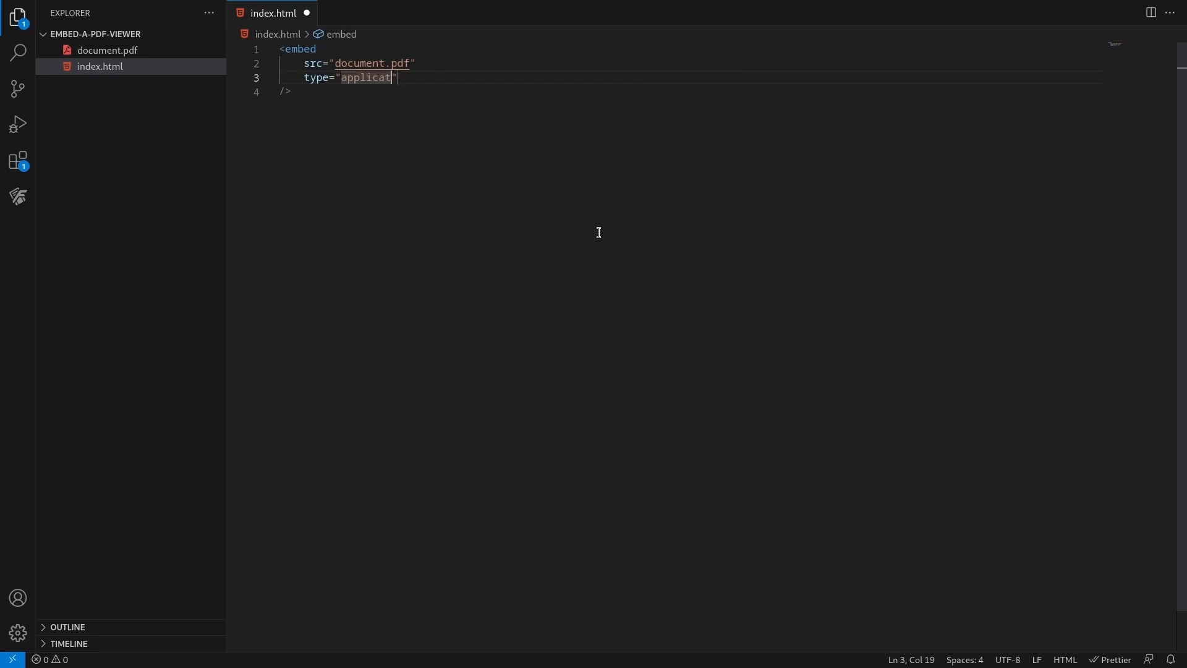
text(ion/pdf)
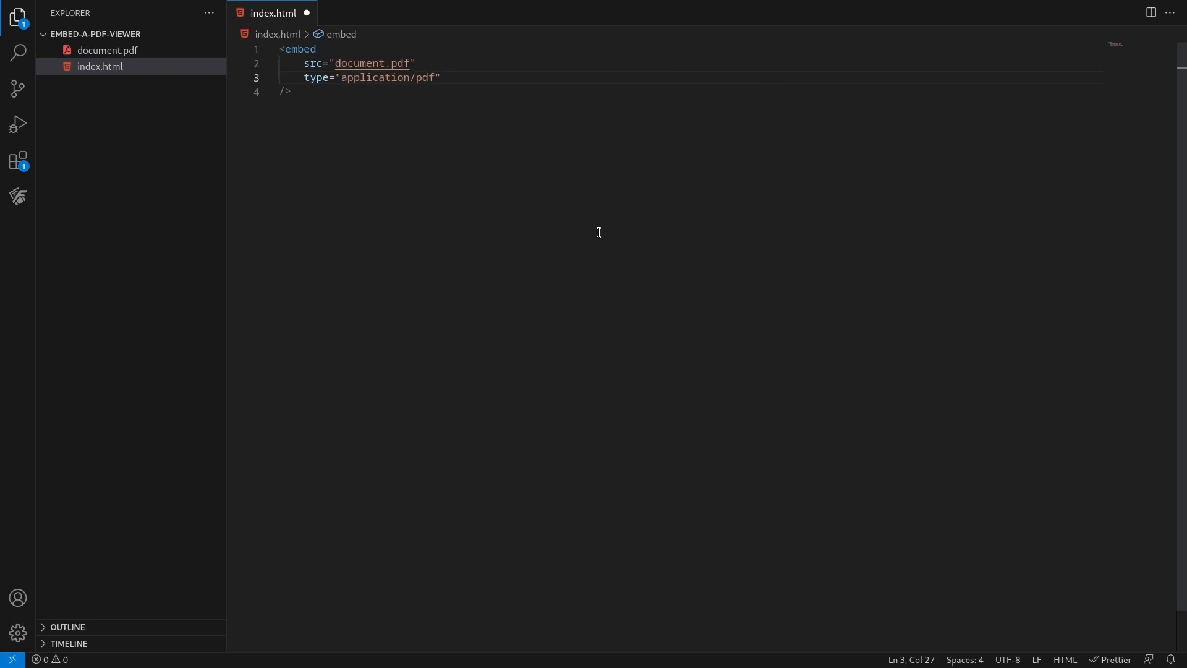
text(width="100%")
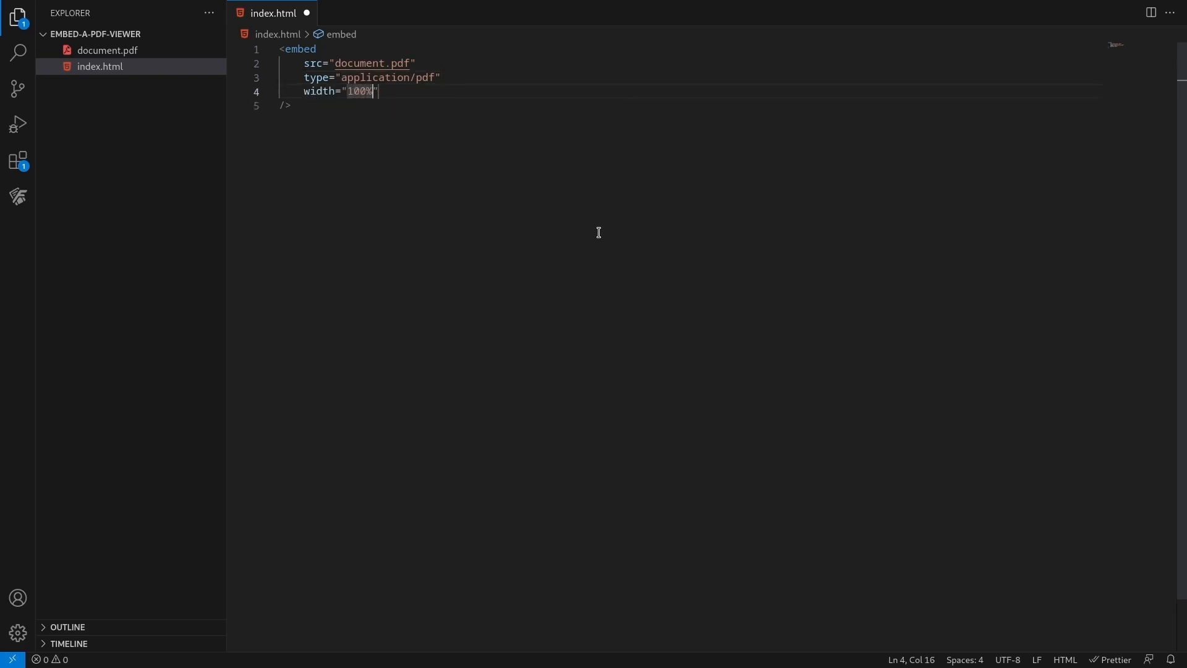
text(height="100")
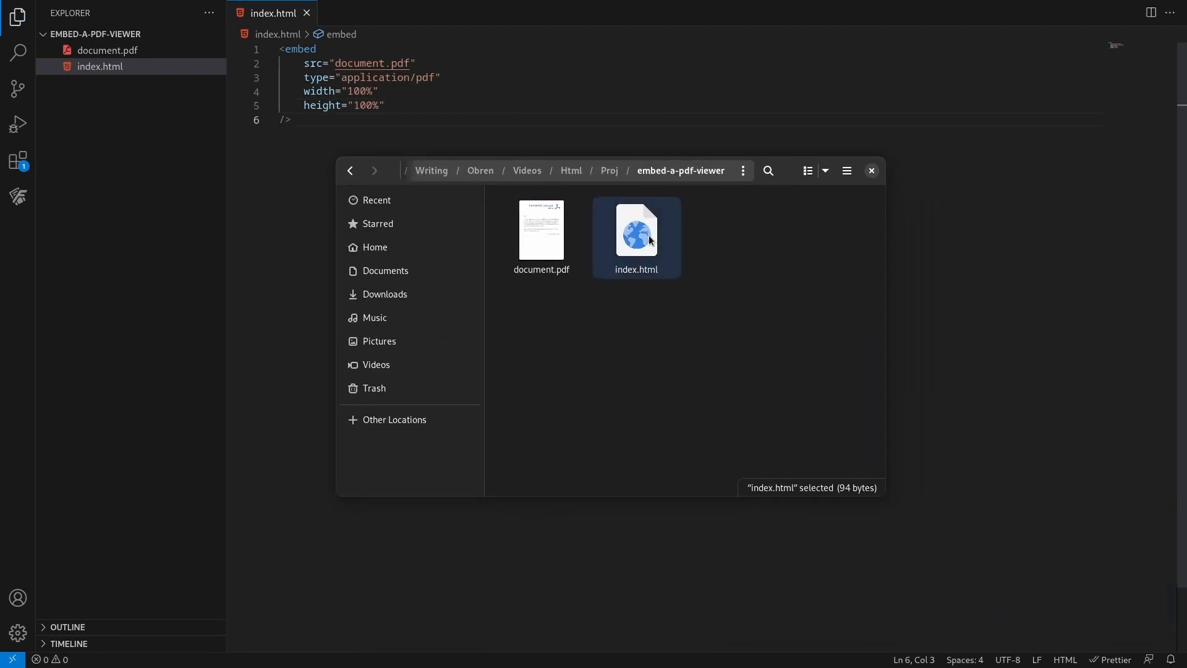
double_click(636, 231)
text(<)
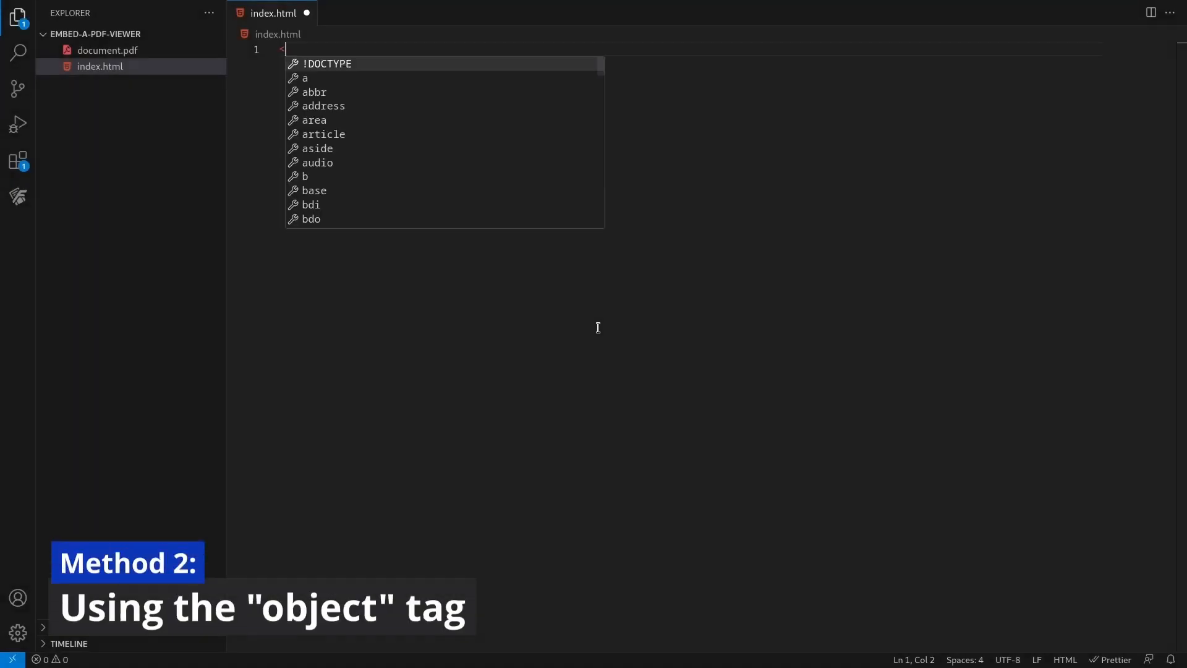
Write an object element with data document.pdf, type application/pdf and aria-labelledby.
text(object>)
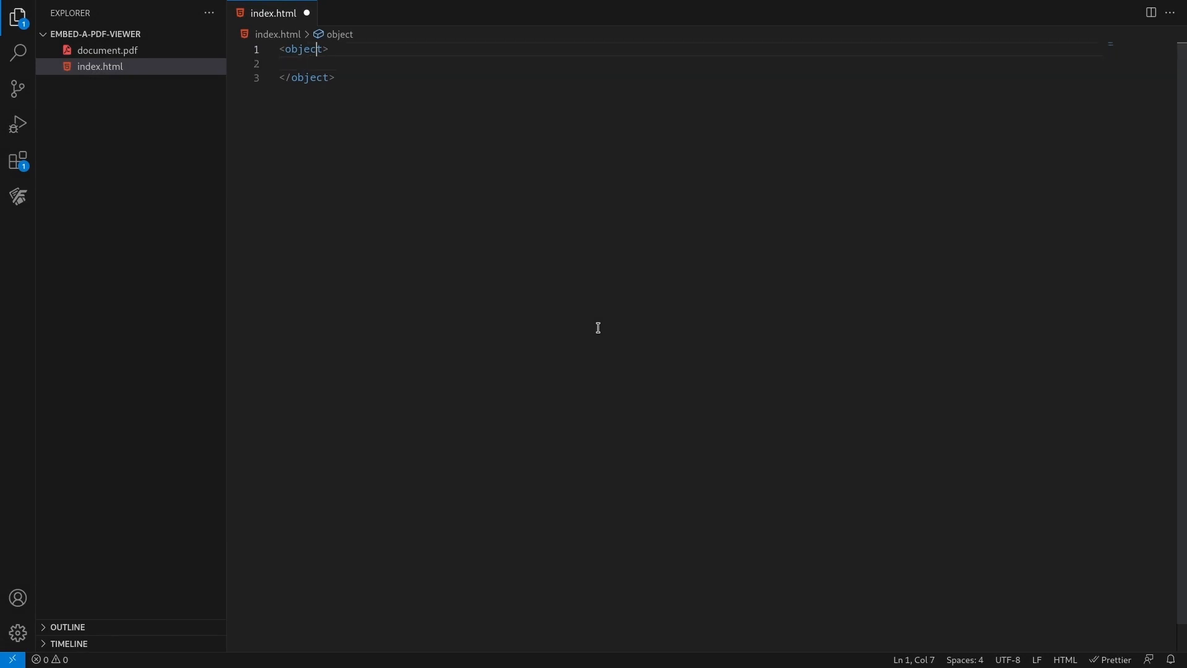
text(data="document.pdf)
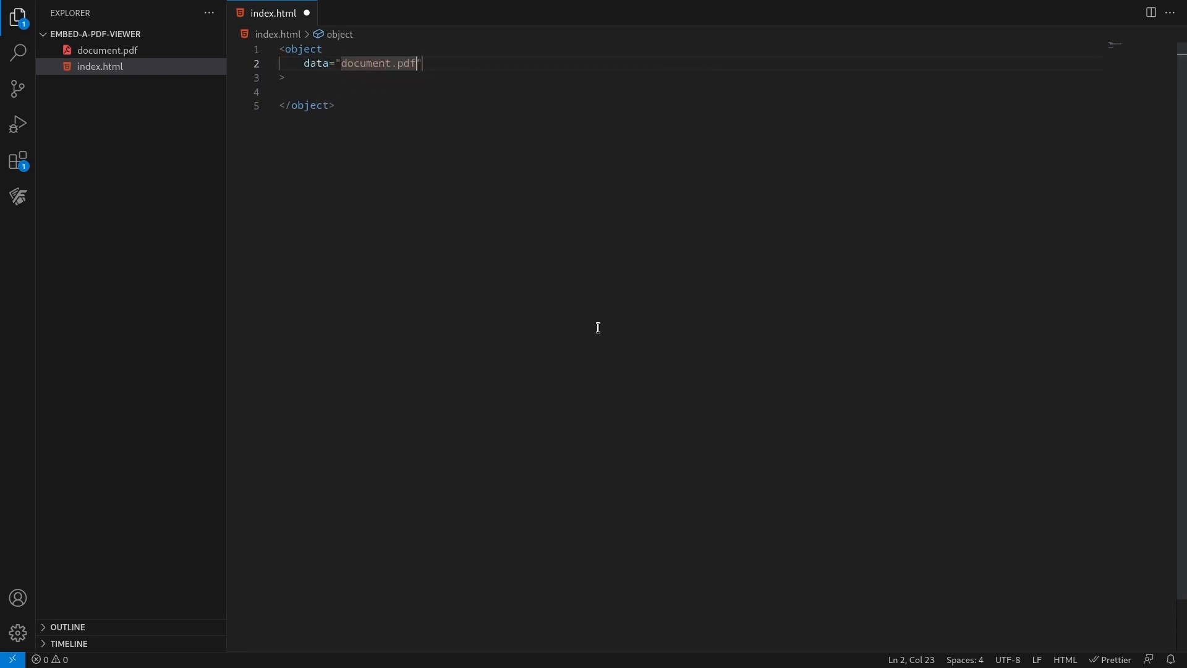
text(type="a")
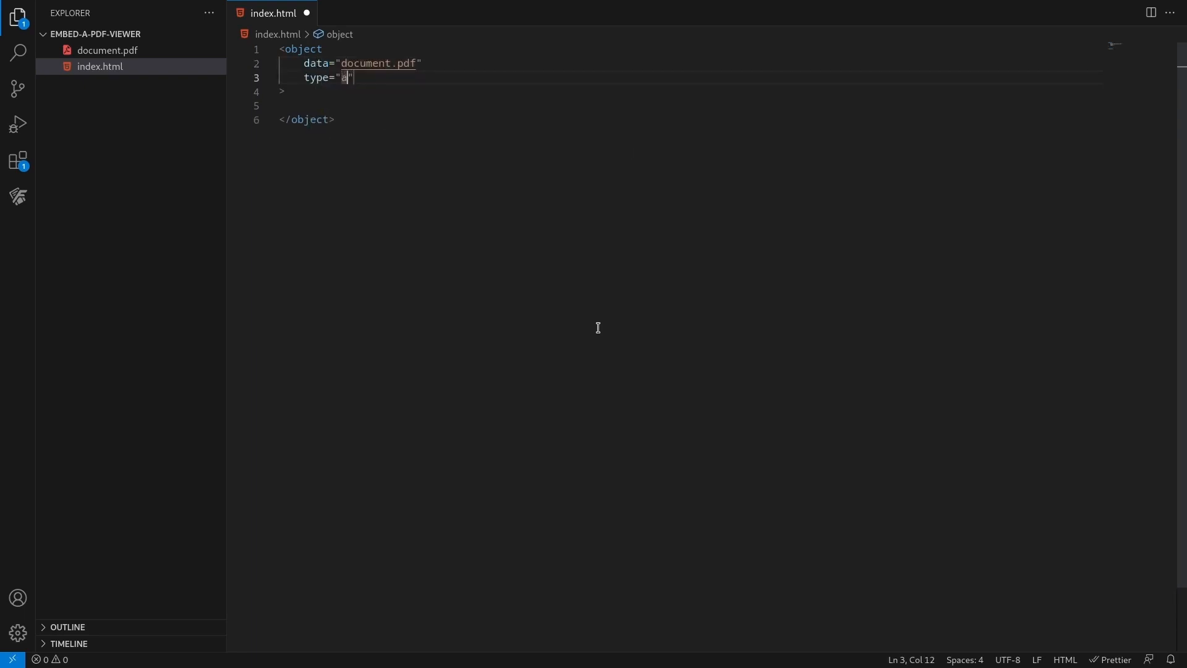
text(pplication/pdf)
text(height="100%)
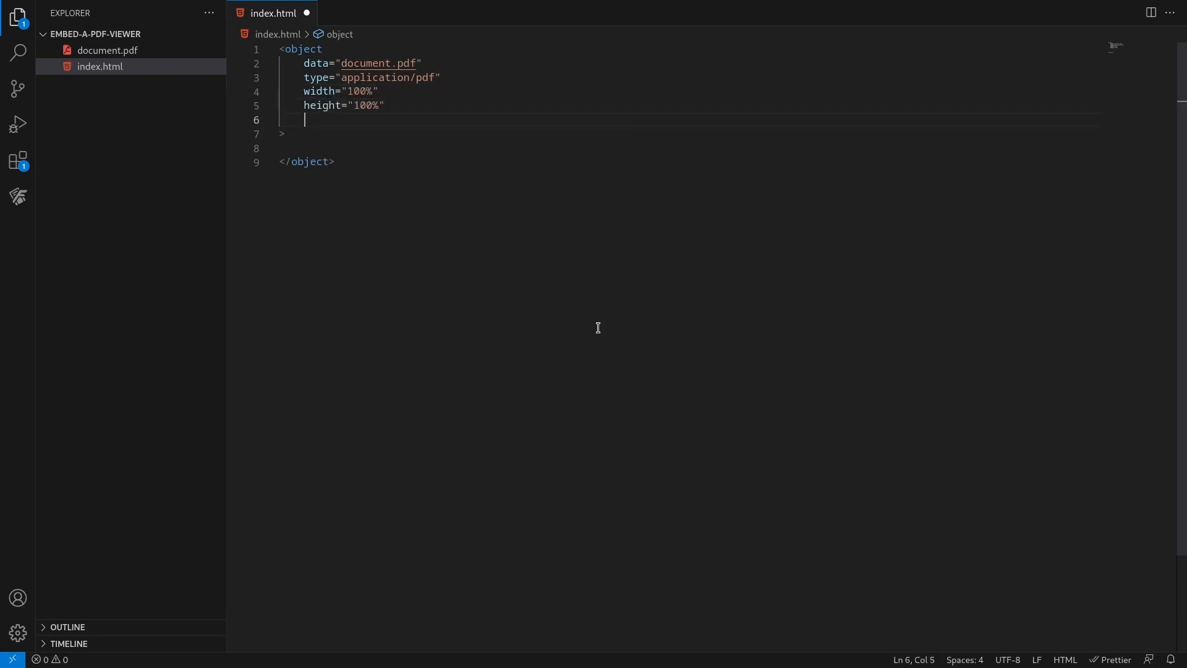
text(aria-labelledby="PDF document)
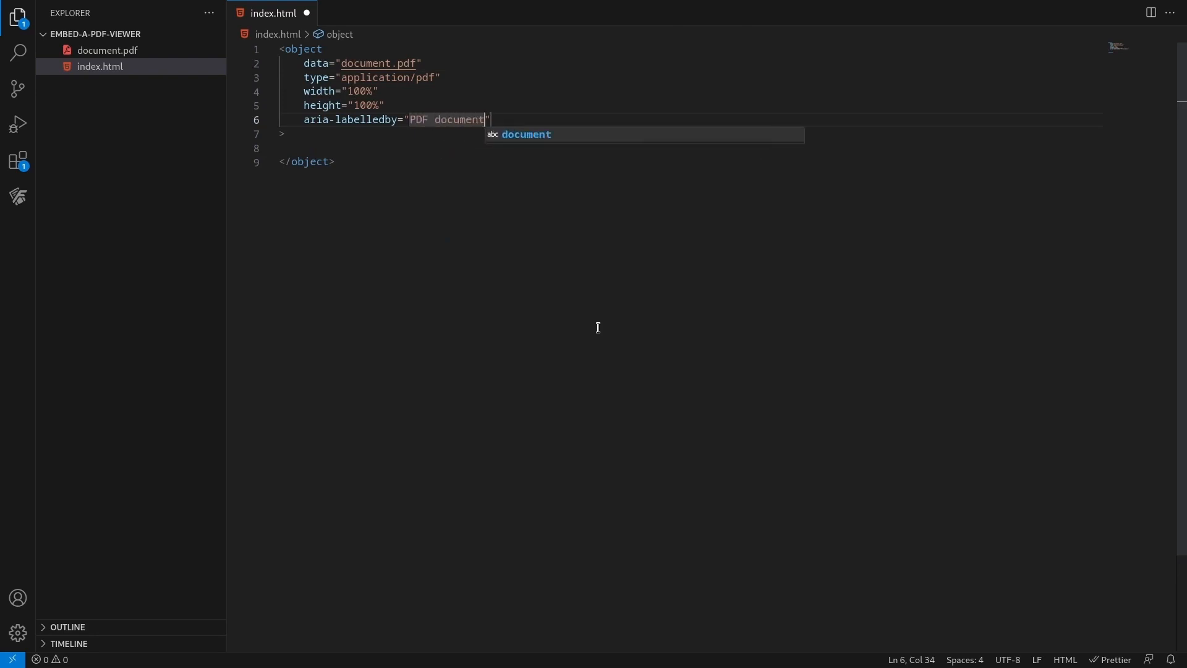
Add a 'Your browser does not support PDFs' fallback with a 'Download the PDF' link.
text(<p>)
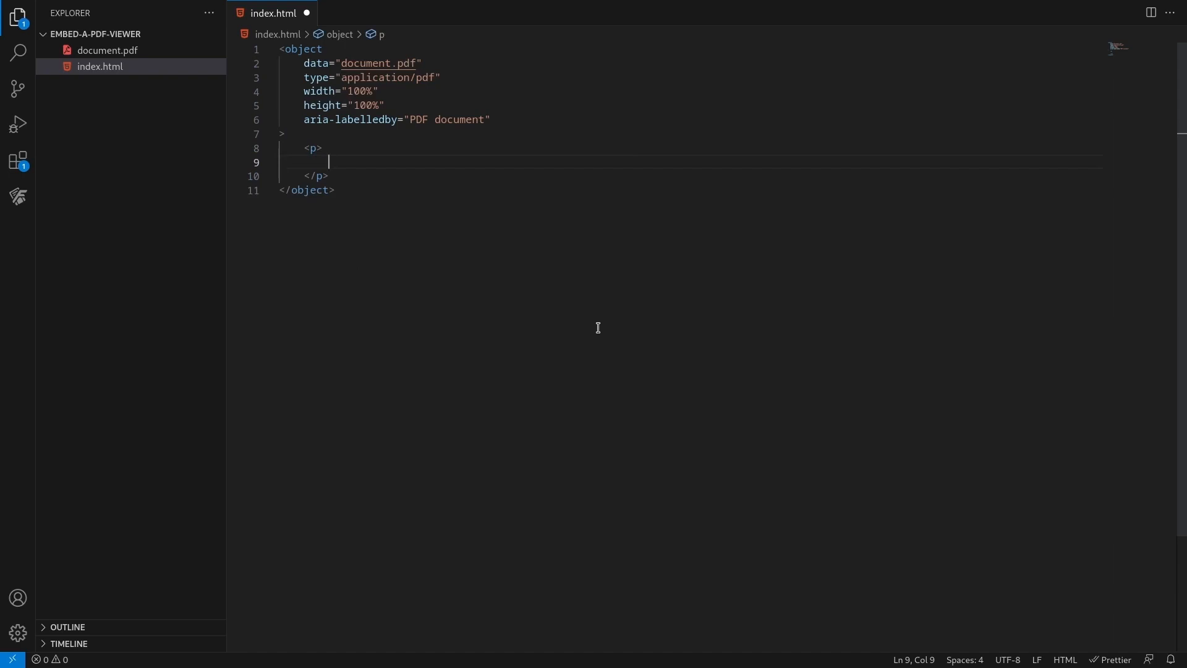
text(Your browser doe)
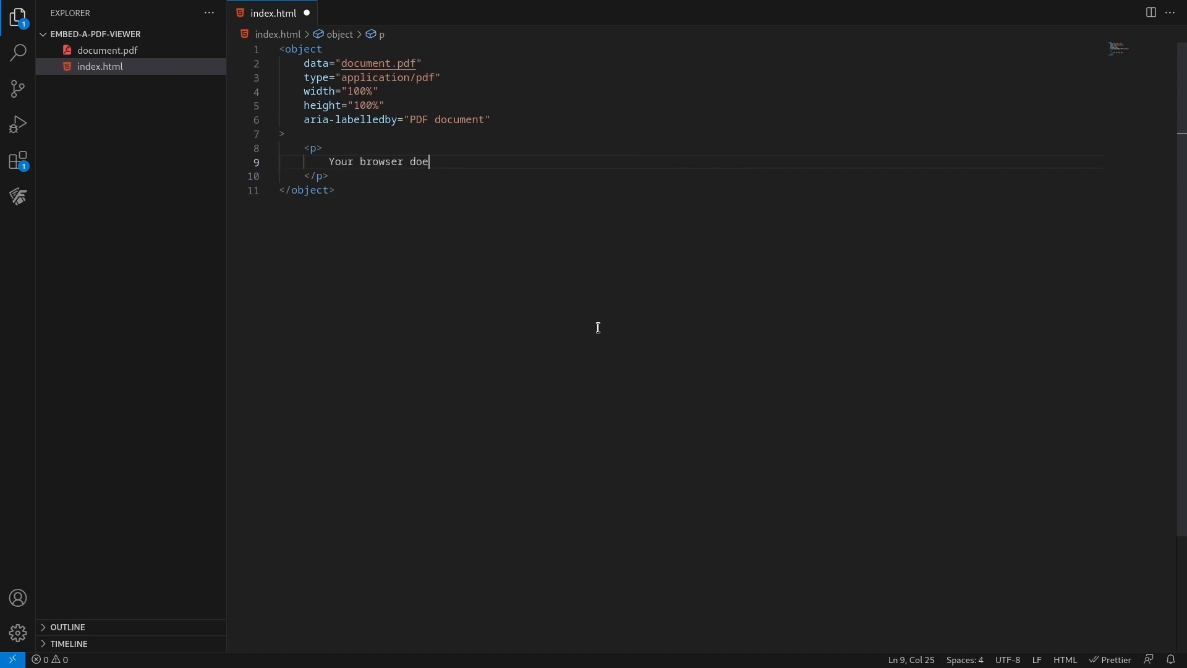
text(s not support PDFs.)
text(<a></a>)
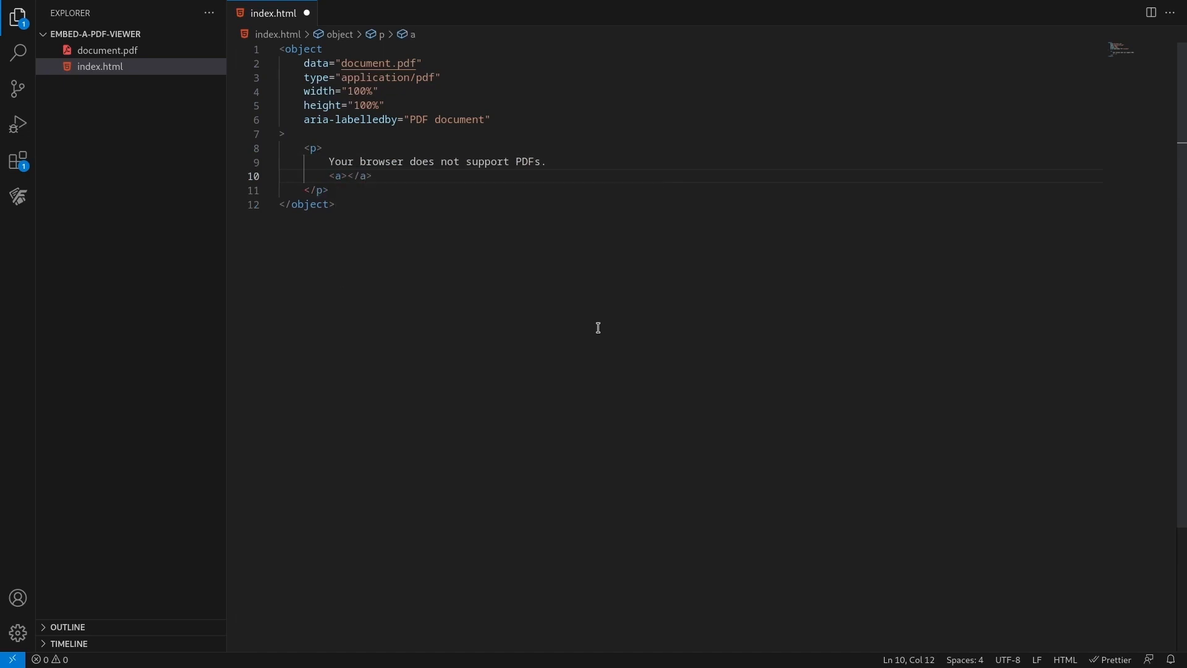
text(href="document.pdf)
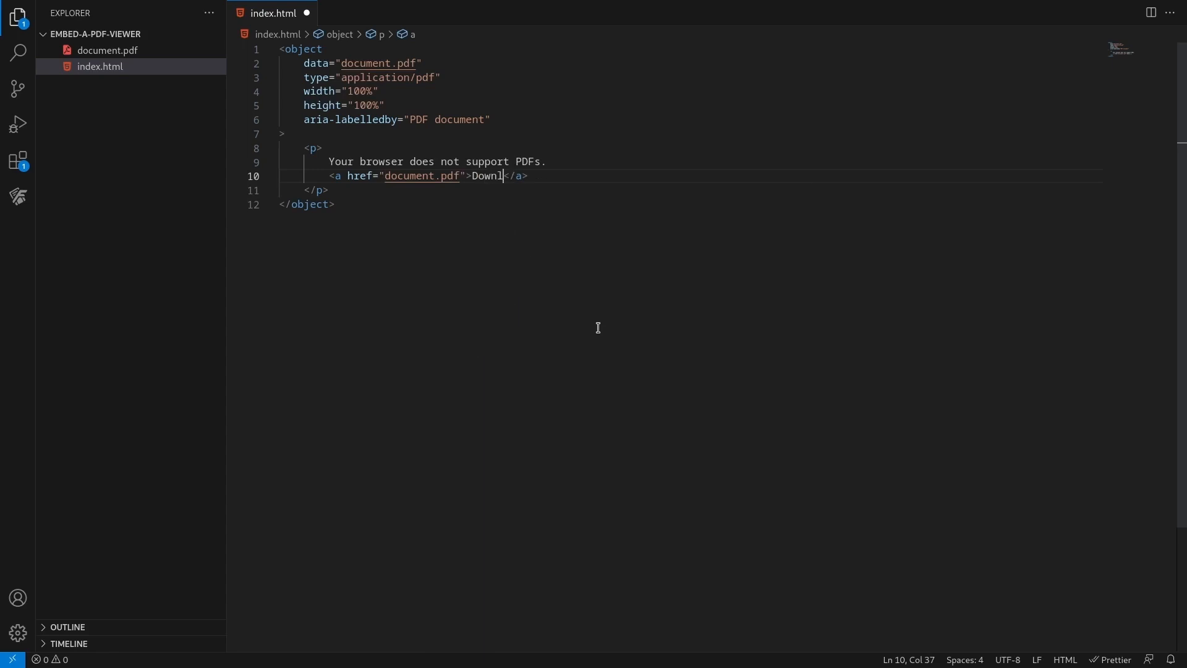
text(oad the PDF)
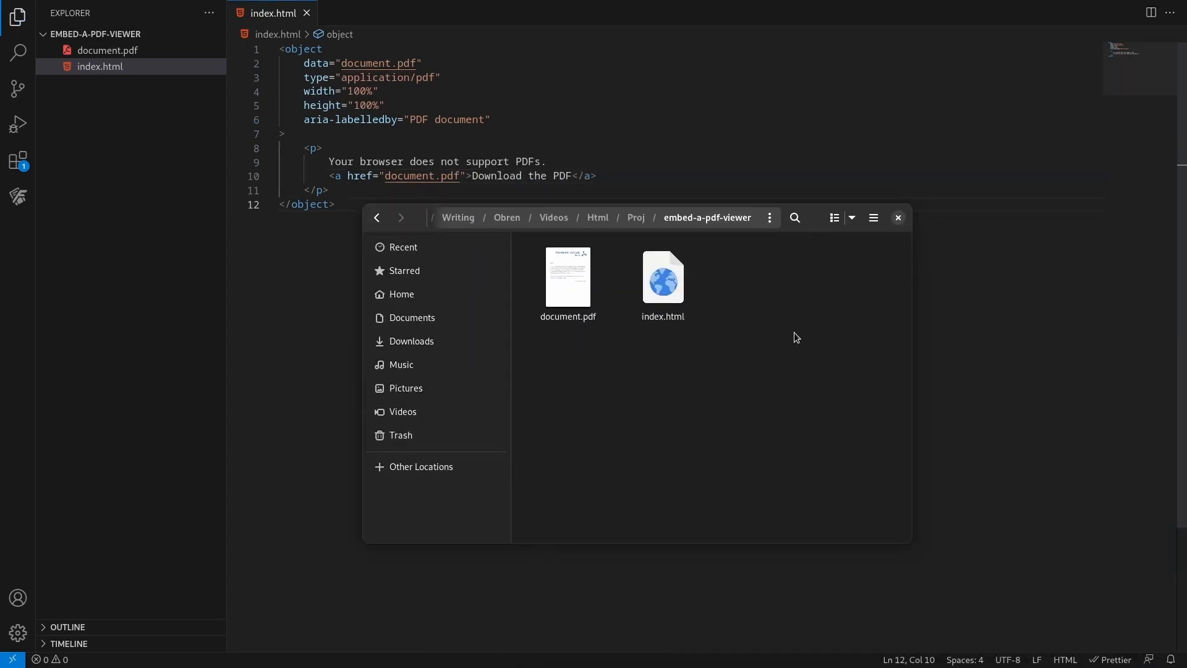
Open index.html in Chrome and scroll through the embedded document.pdf preview.
double_click(661, 277)
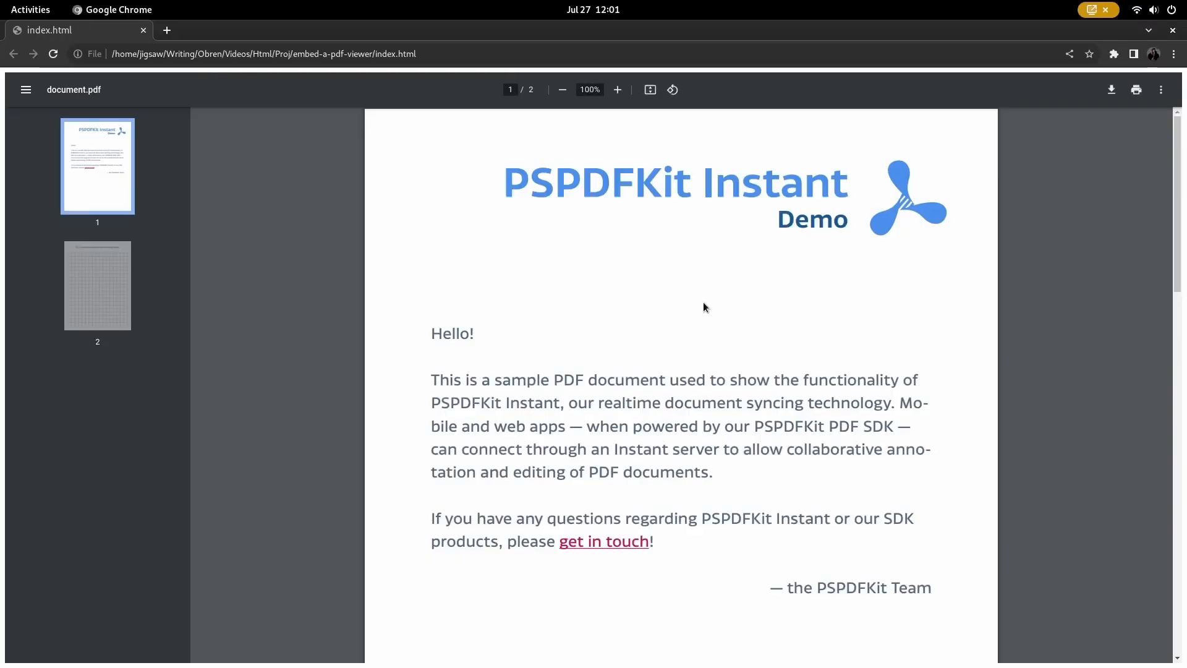
scroll(down, 3)
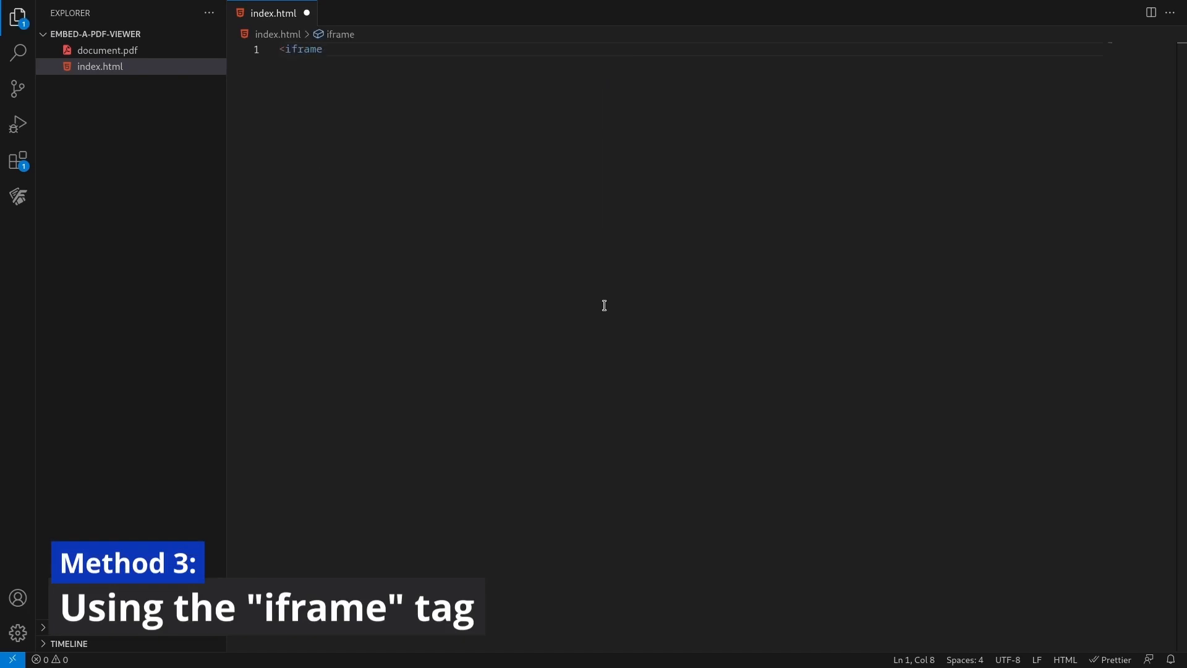
Start an iframe loading document.pdf at 100% width and height.
text(></iframe>)
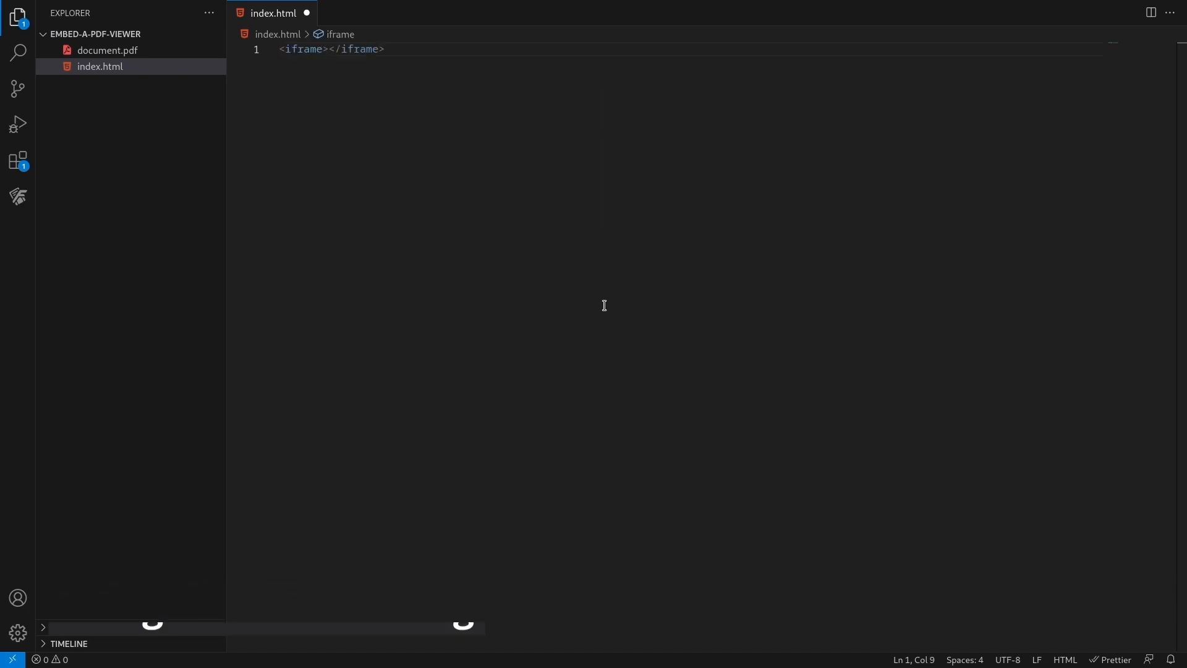
key(Enter)
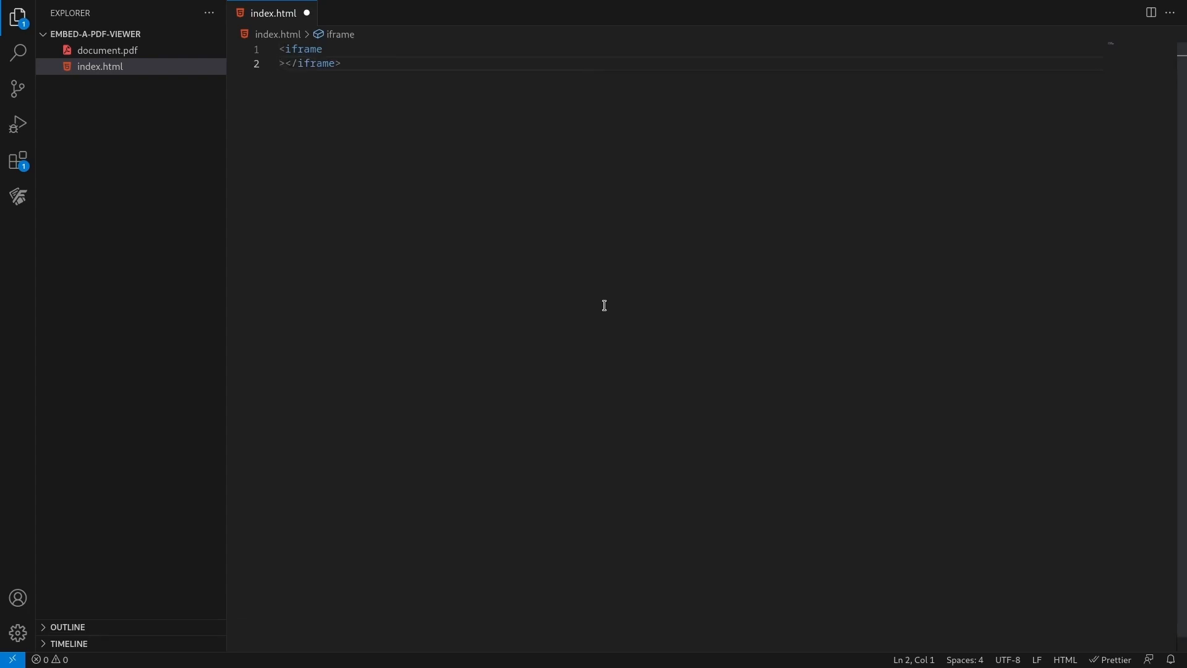
key(enter)
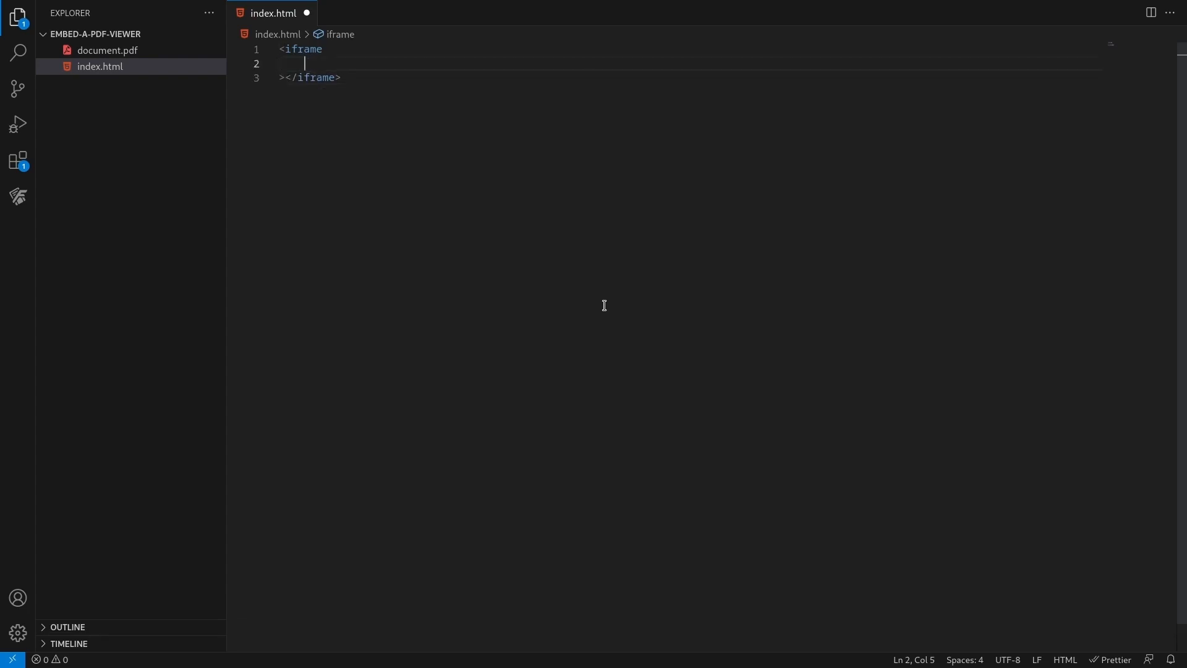
text(src="document)
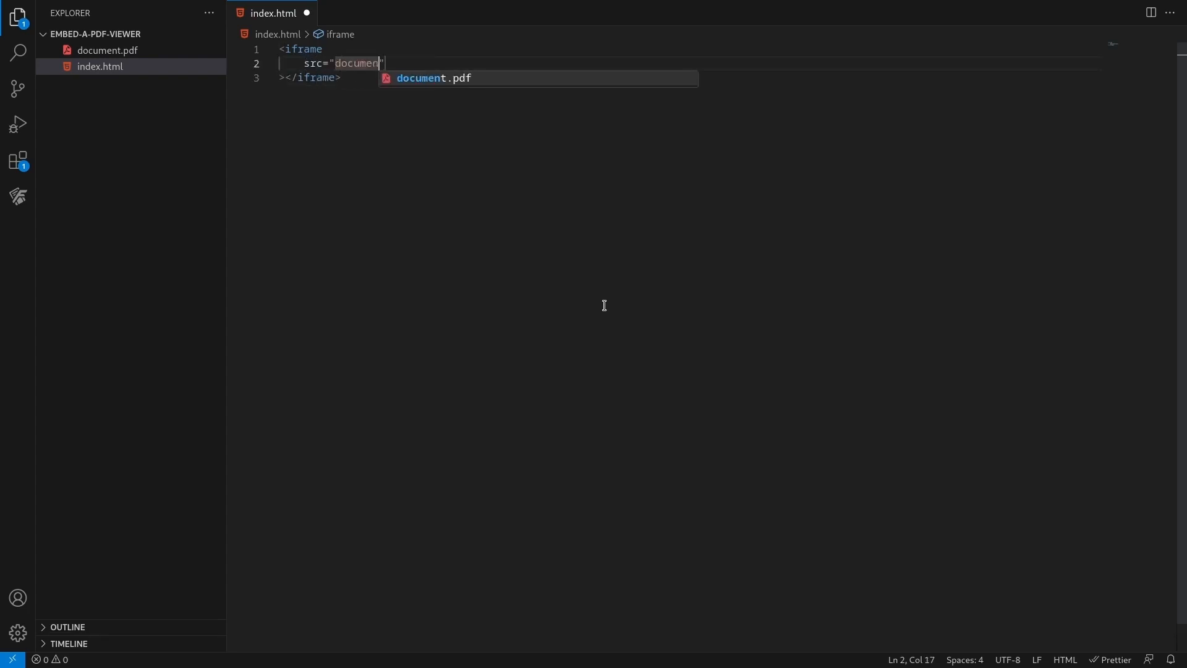
text(width="100")
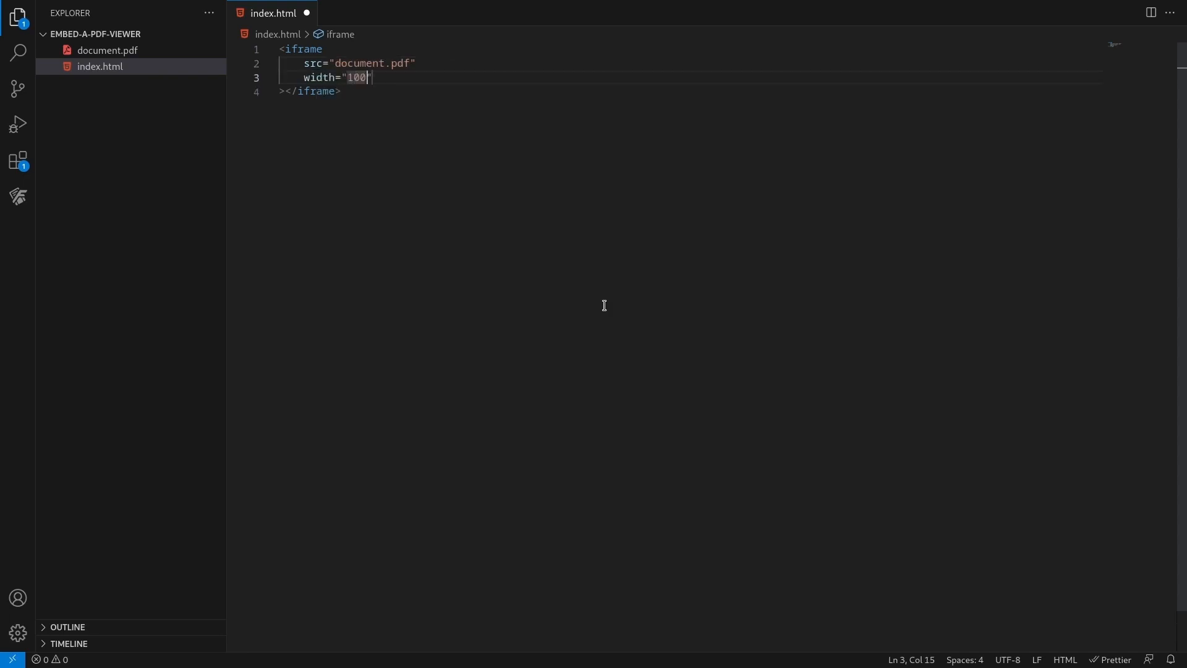
text(%")
text(height="100%)
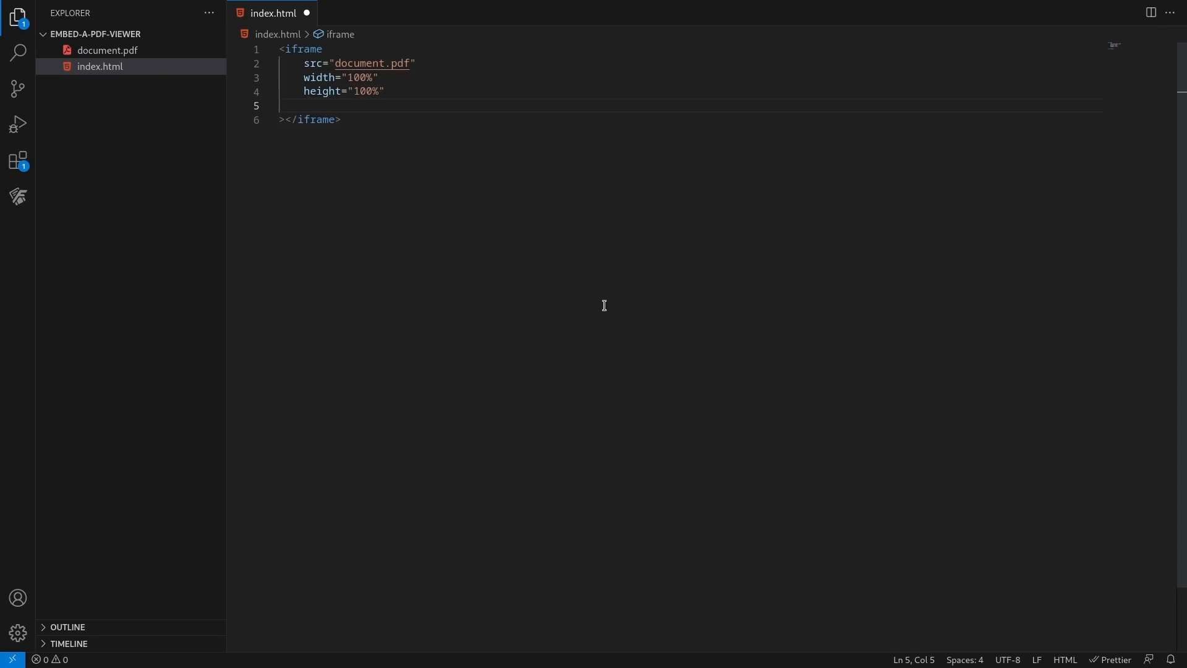
Give the iframe style 'border: none', append #toolbar=0 to its src, and save.
text(style="")
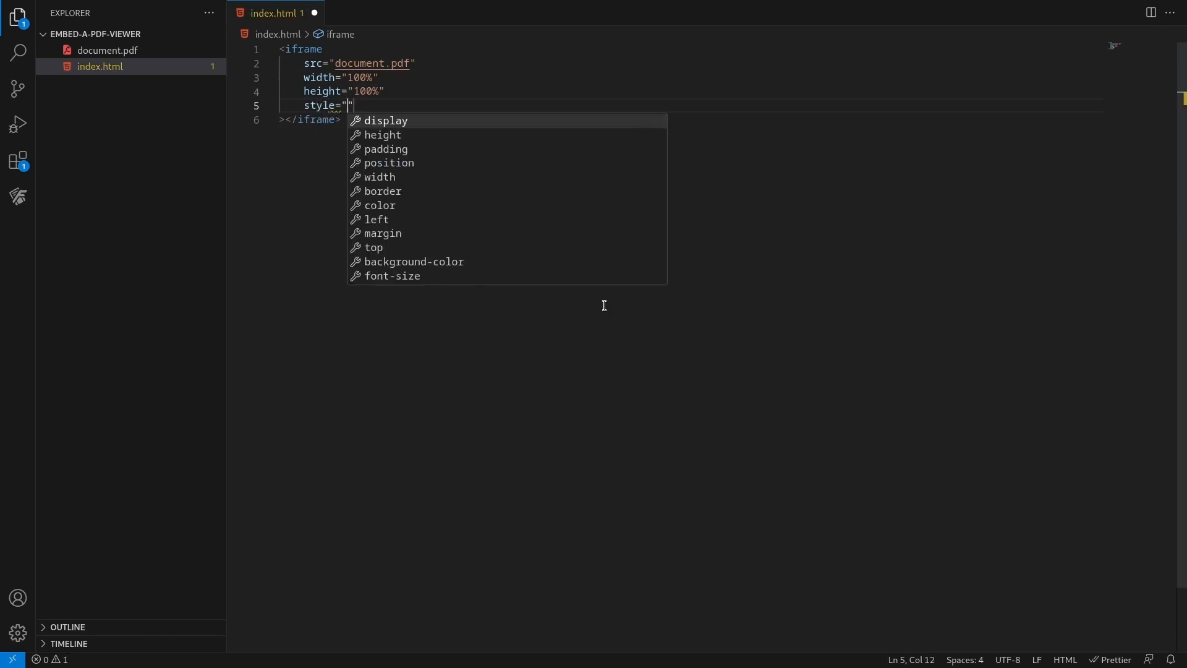
text(border: ;)
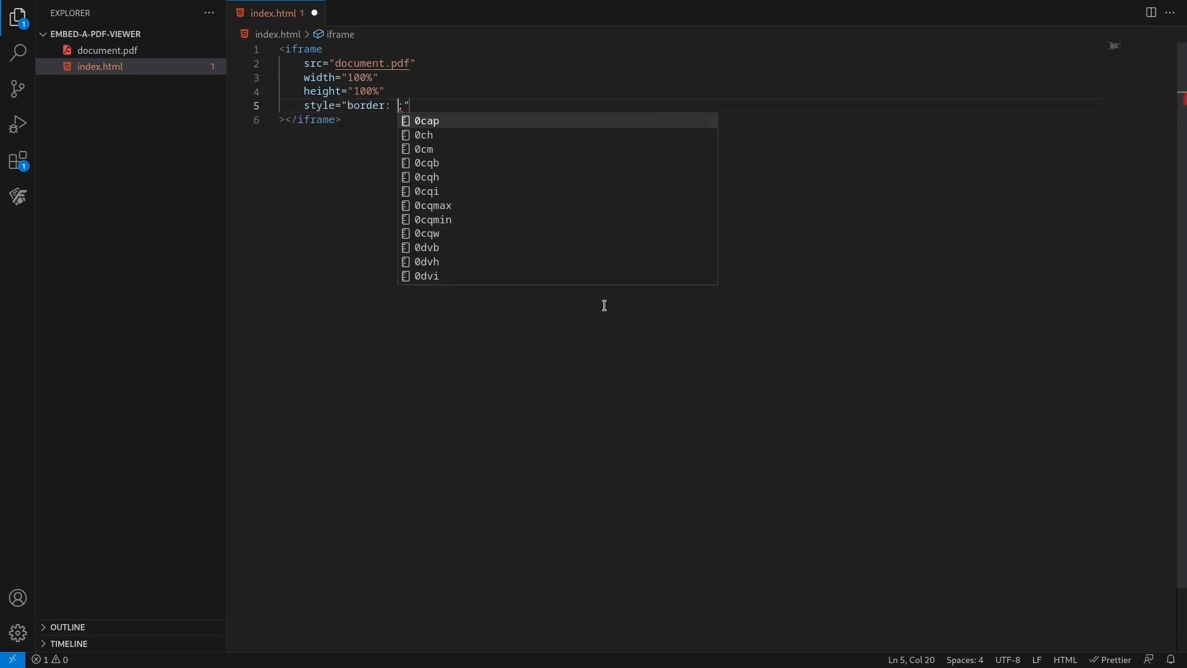
text(none)
click(691, 63)
text(#)
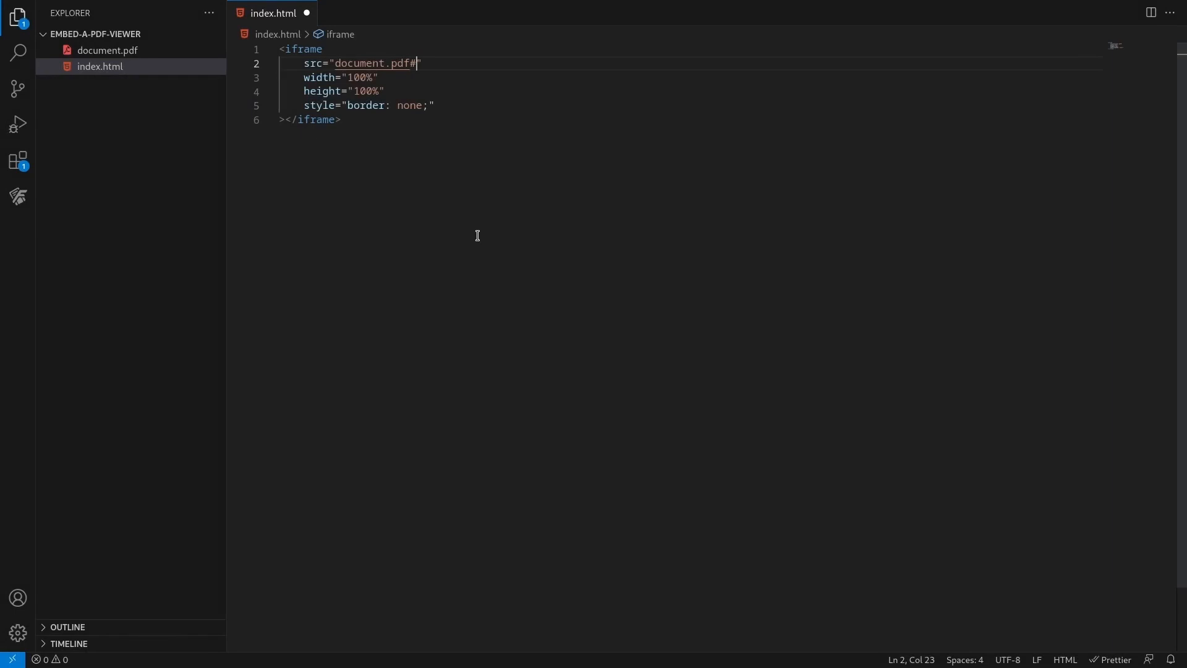
text(toolbar)
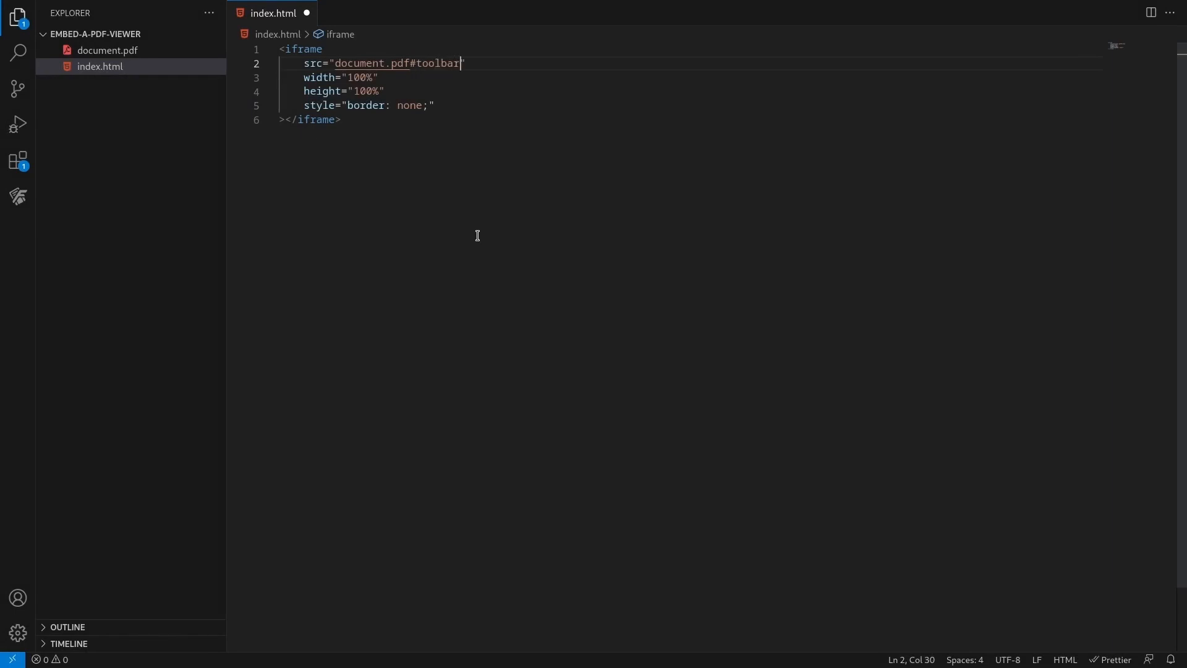
text(=0)
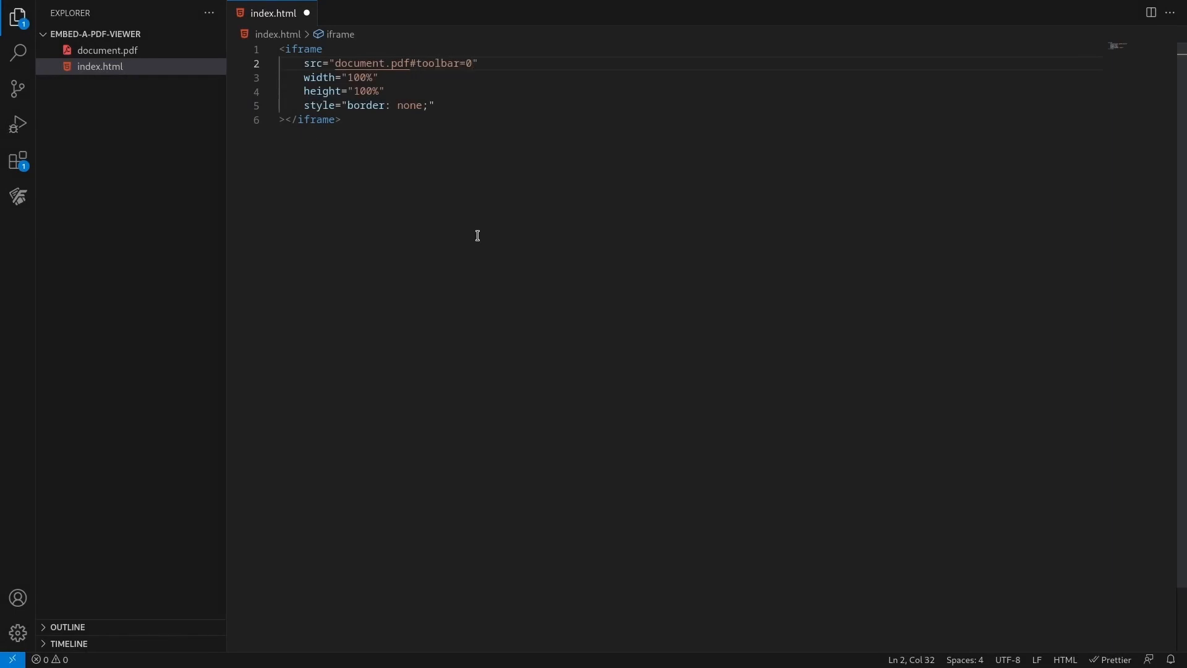
key(ctrl+s)
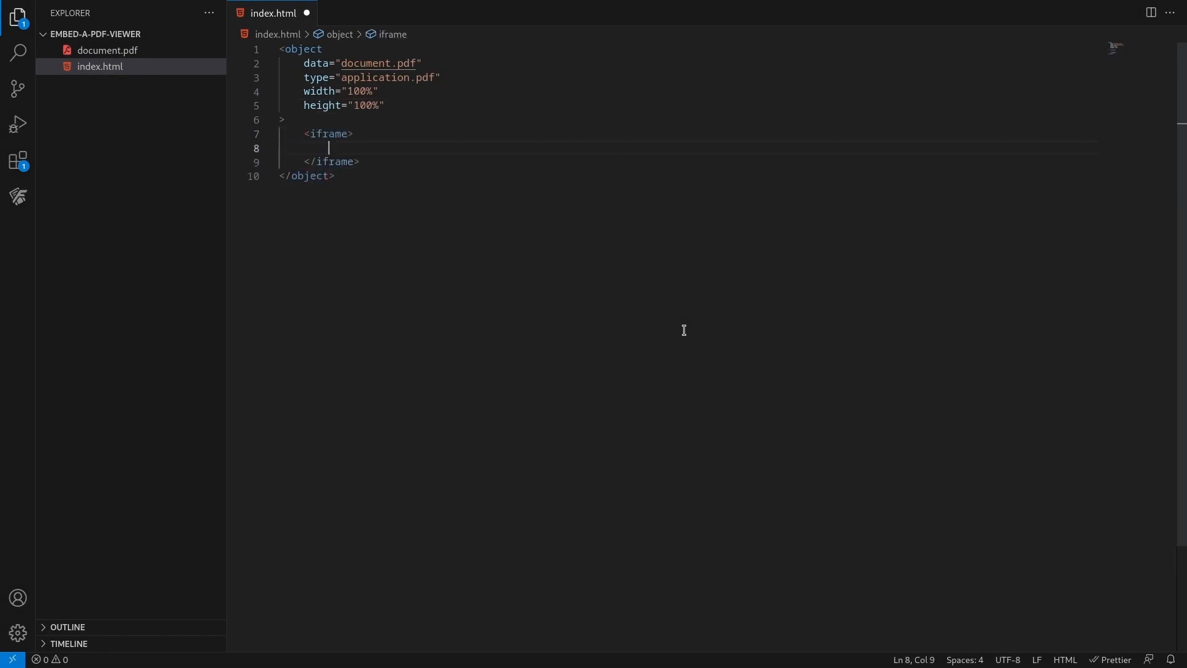
Nest the document.pdf iframe in an object with a no-PDF-support message and 'Download the PDF' link.
text(src="document.pdf")
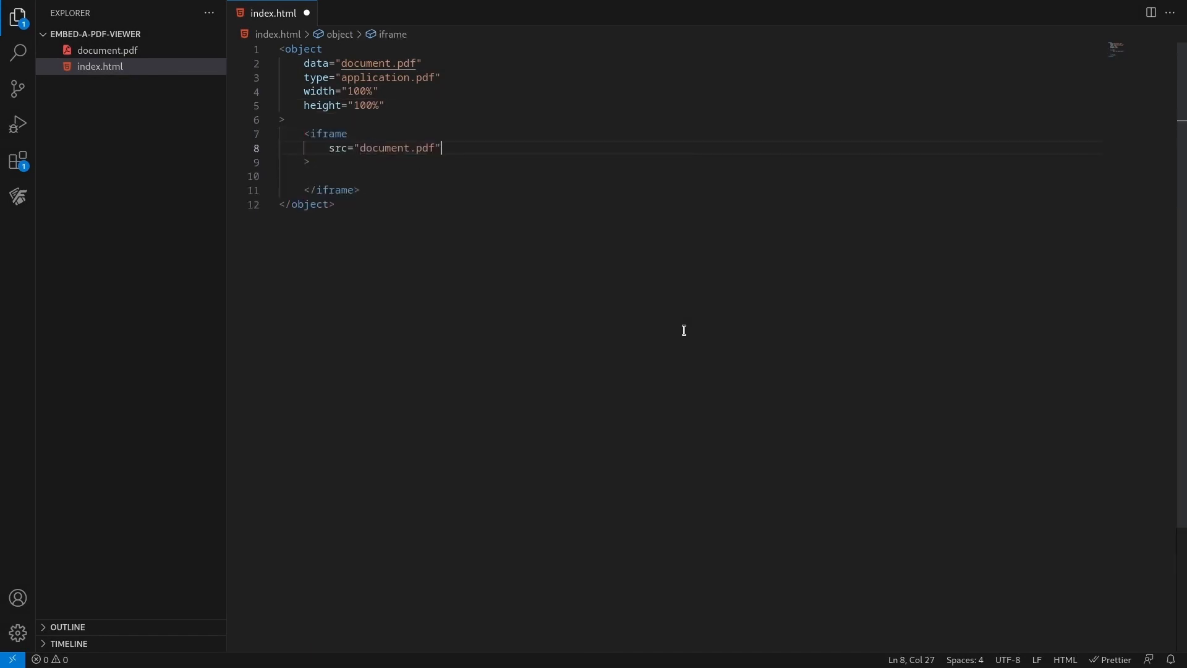
text(width="100%")
text(Your)
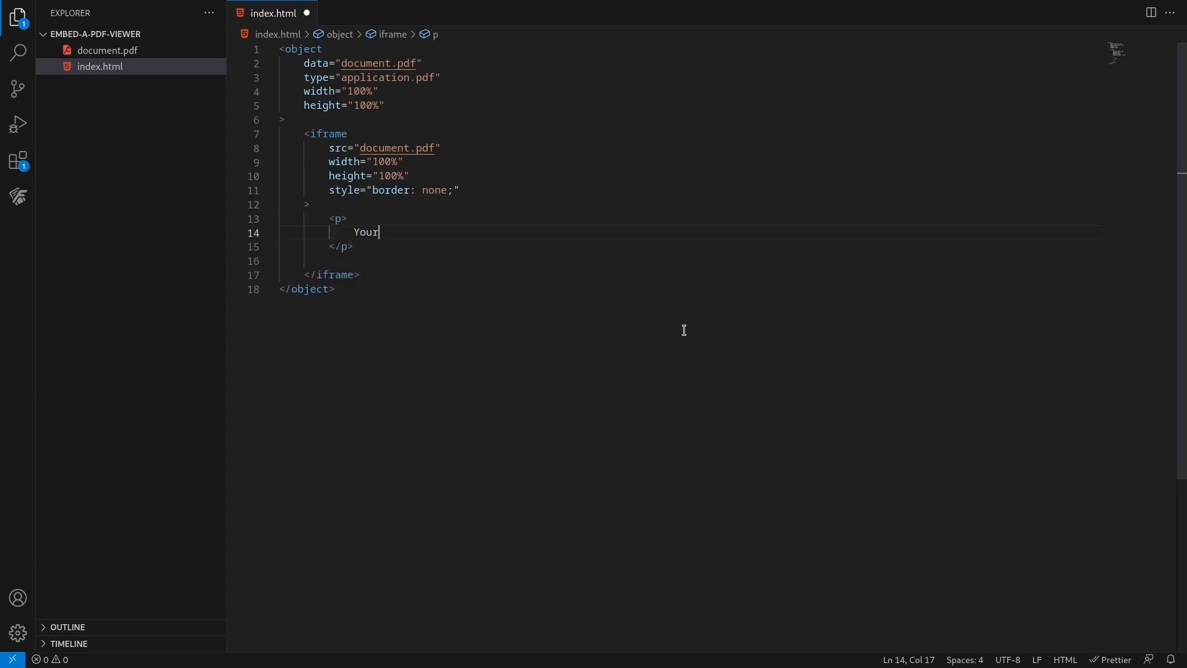
text(browser does not support PDFs.)
text(<a href="document.pdf"></a>)
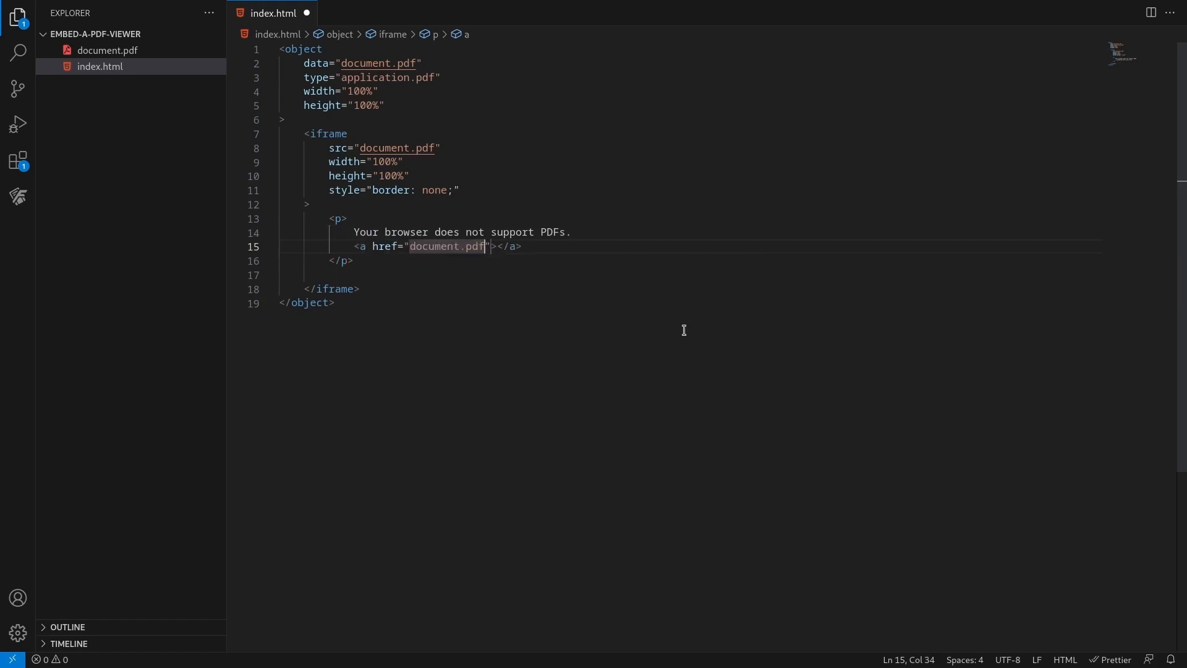
text(Download the PDF)
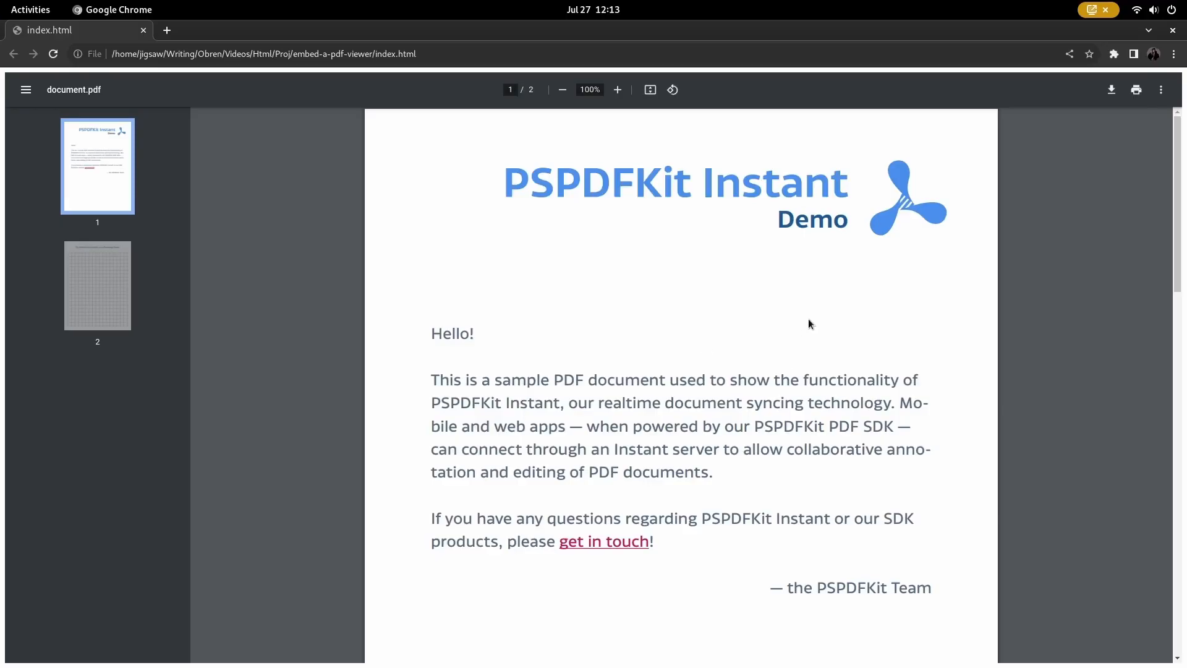
scroll(down, 3)
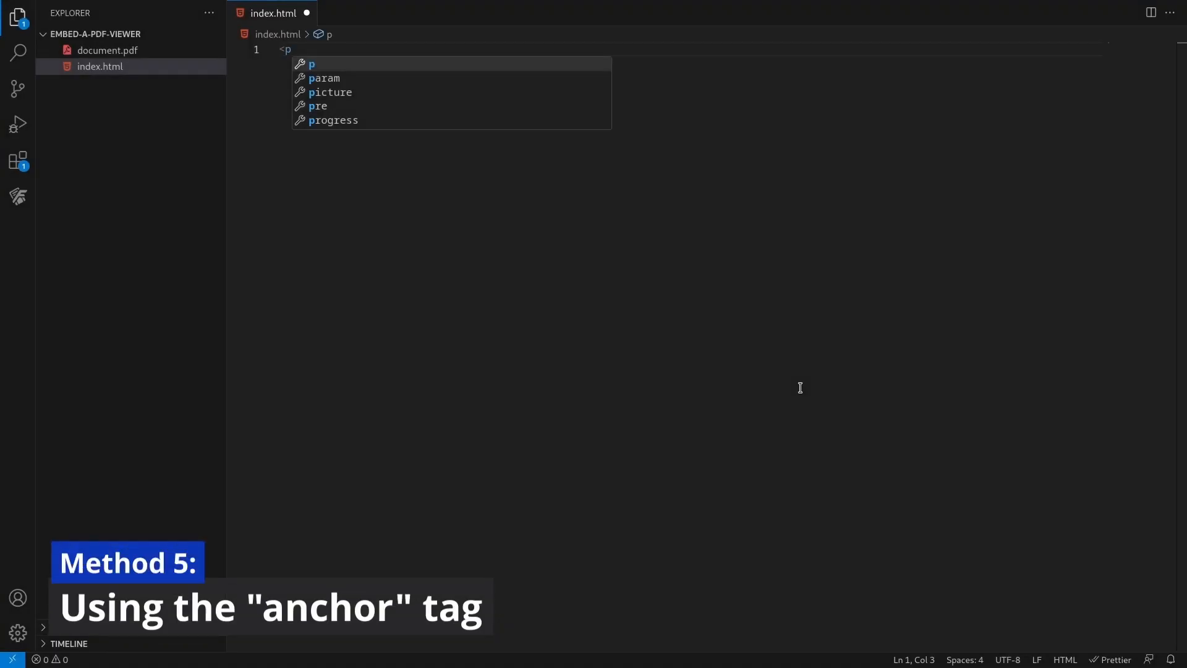
Write 'Open a PDF file' with an 'example' link to document.pdf and test it in Chrome.
text(Open a PDF file)
text(<a hre></a>)
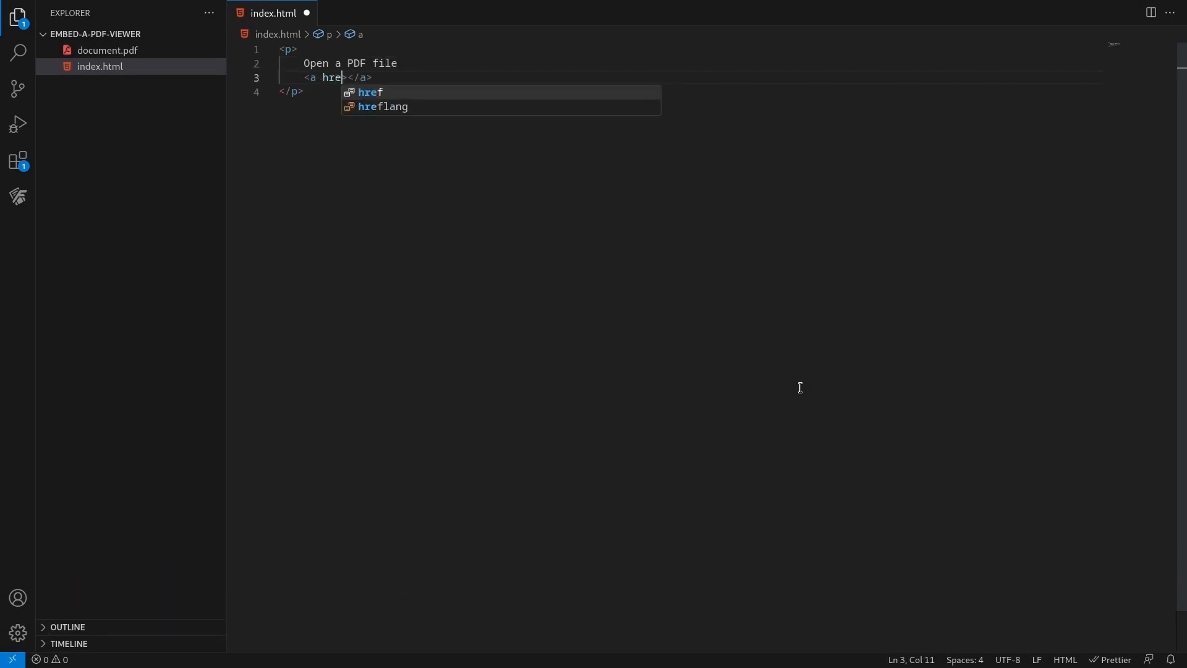
text(="document.pdf")
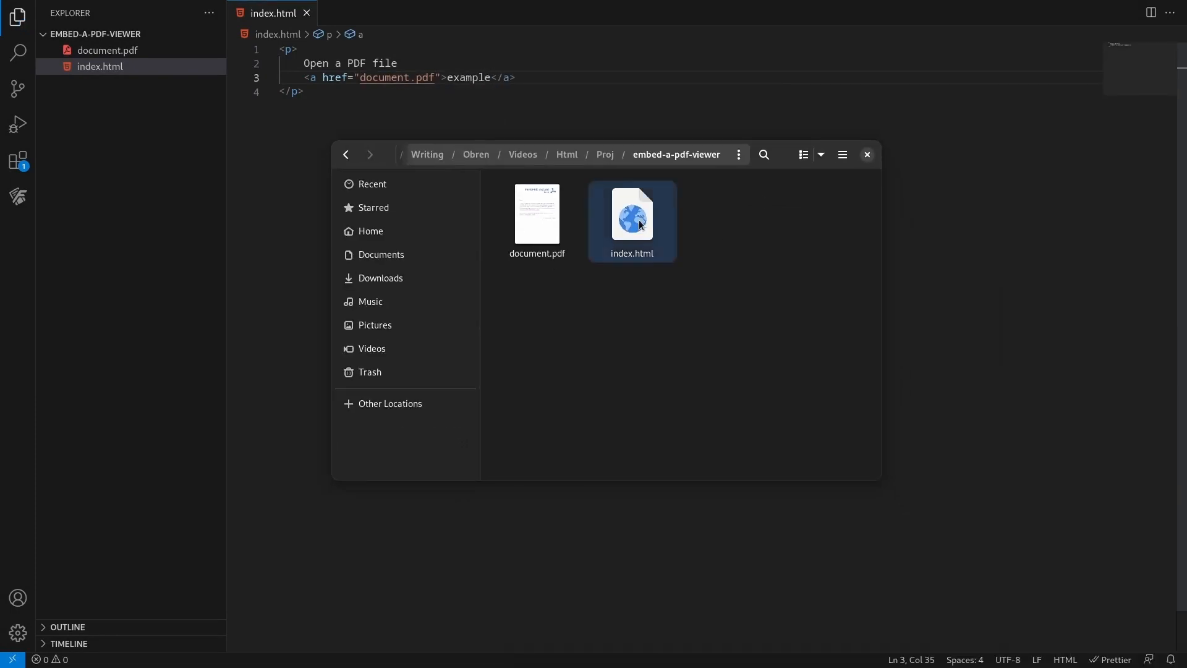
double_click(536, 215)
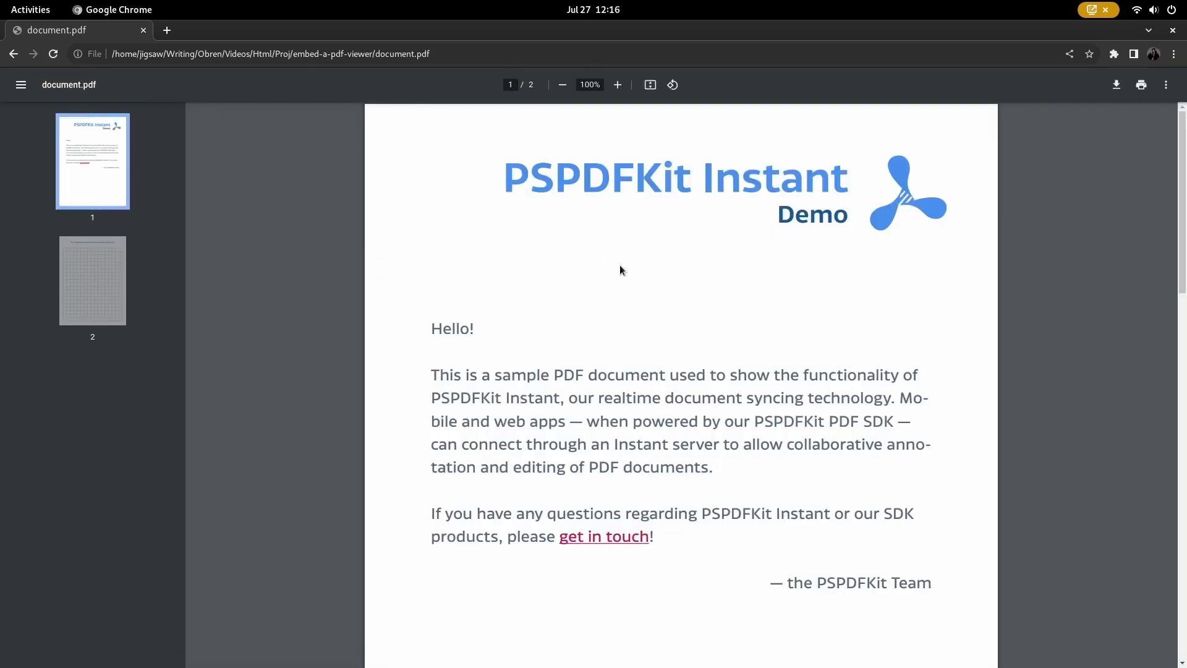
mouse_move(860, 263)
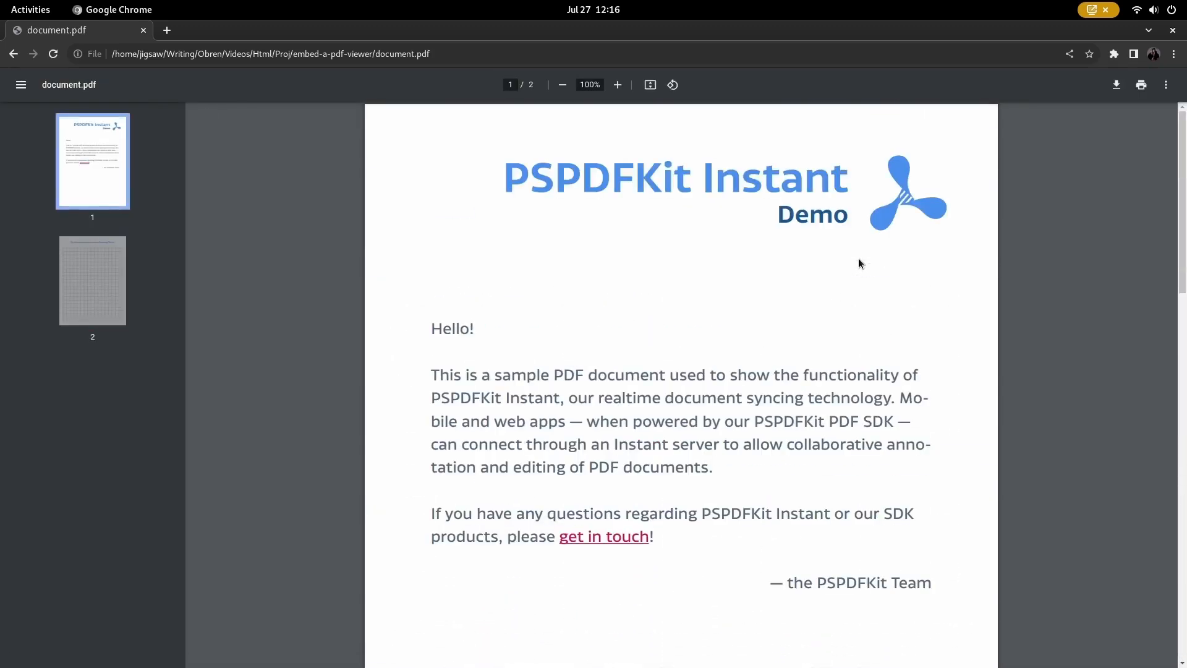